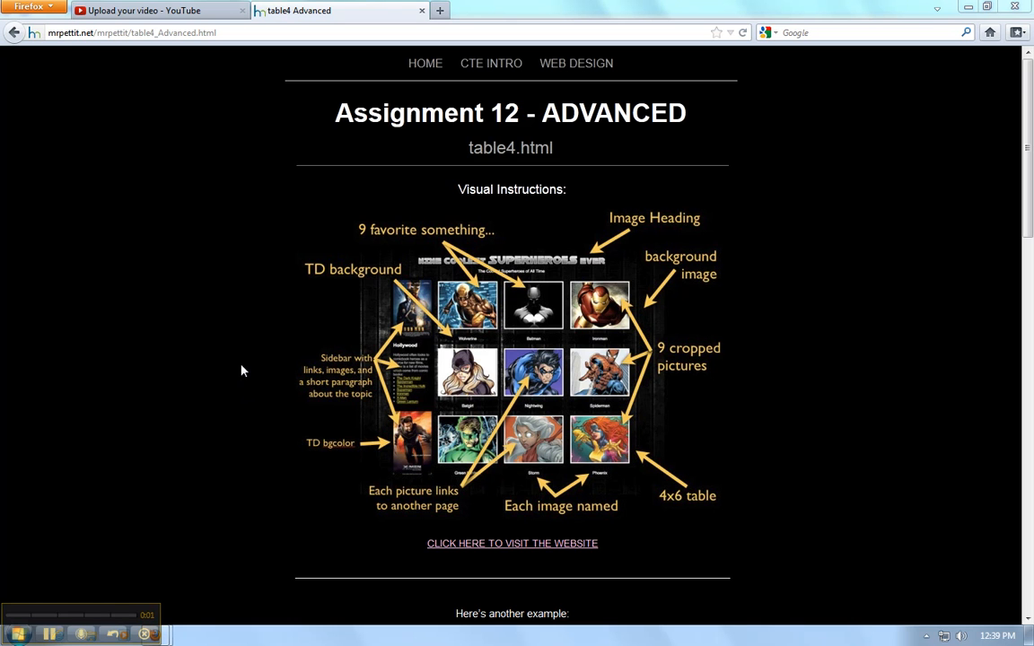
pyautogui.moveTo(599, 370)
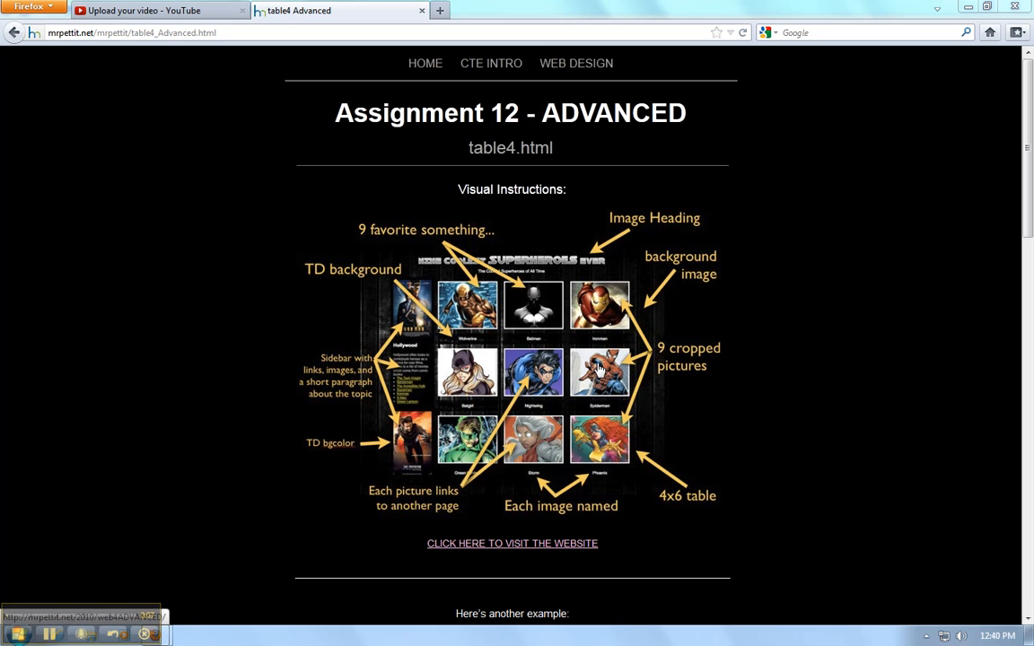
pyautogui.moveTo(555, 387)
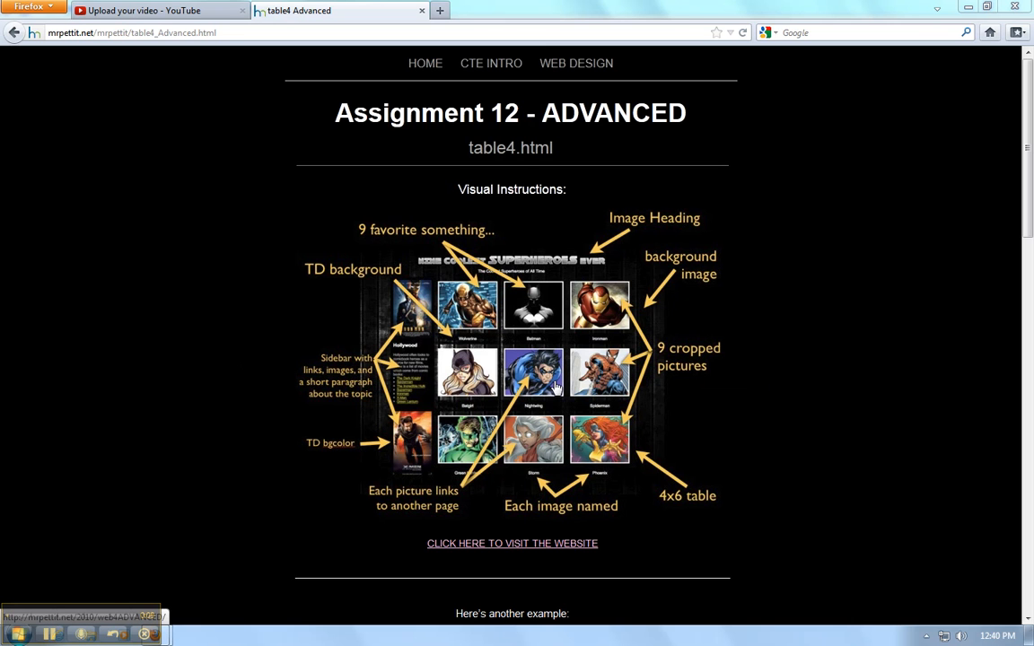
pyautogui.moveTo(550, 392)
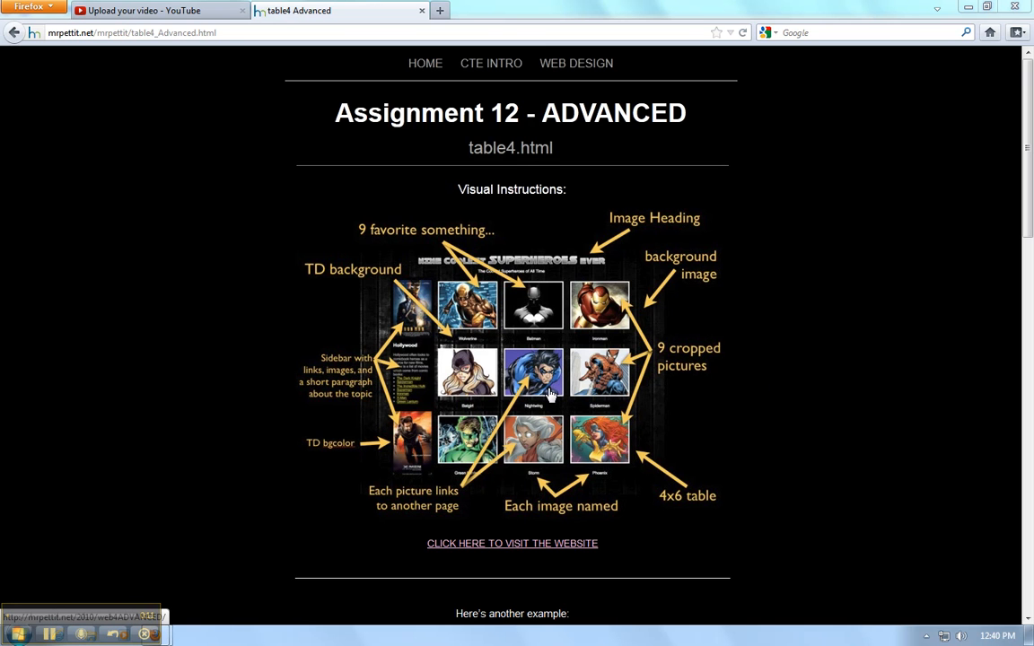
# Open the Nine Coolest Superheroes Ever example site from Assignment 12, going back once in between.
pyautogui.click(512, 543)
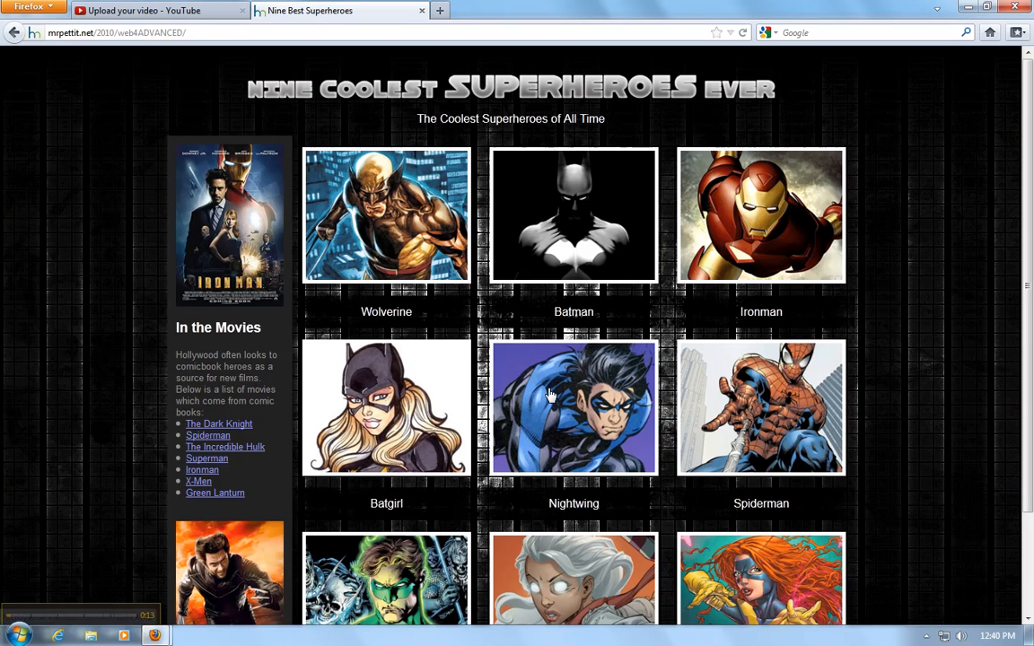
pyautogui.click(14, 33)
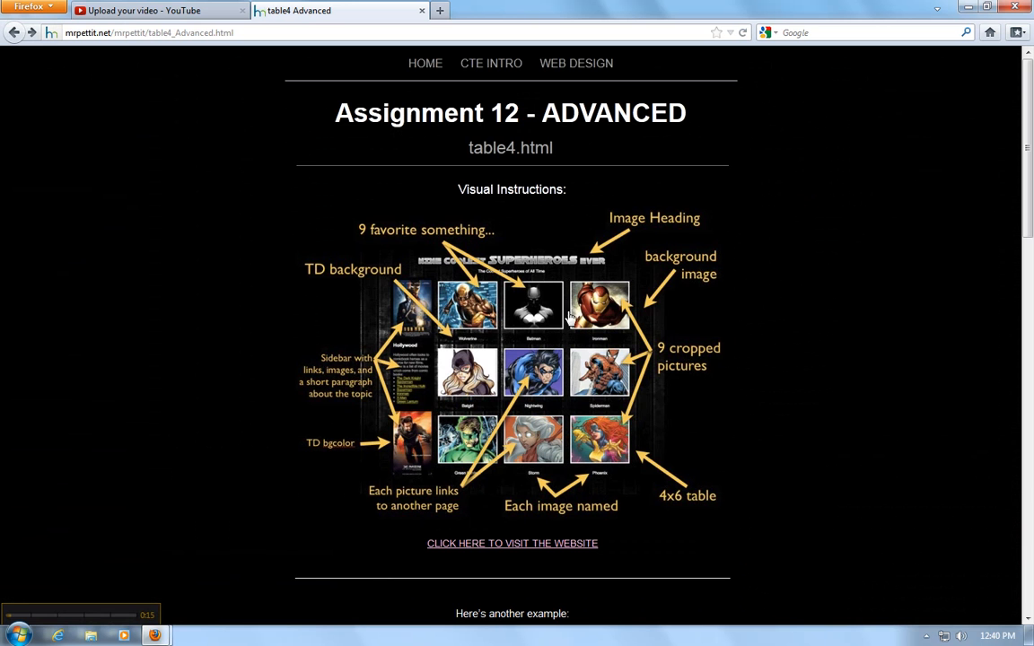
pyautogui.click(511, 543)
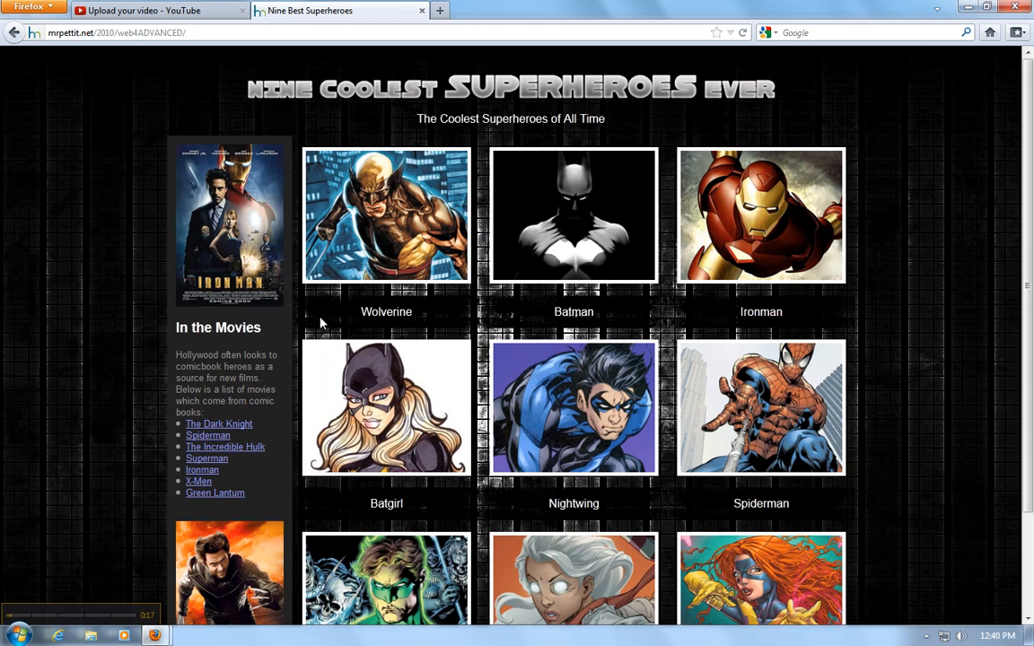
pyautogui.moveTo(85, 311)
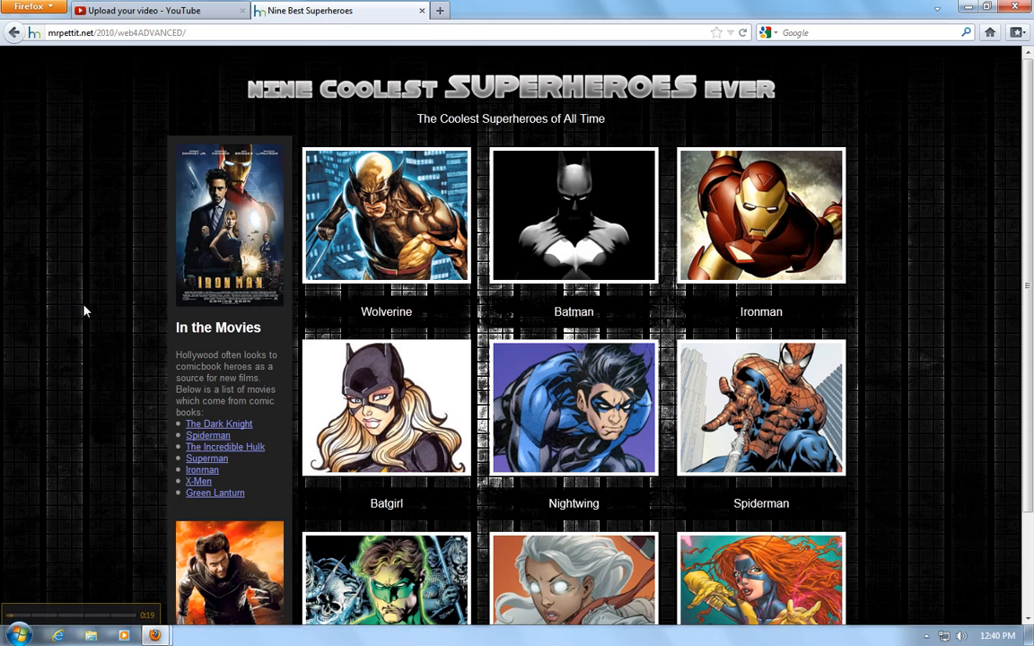
# View the superhero page's source from the context menu and scroll through its table markup.
pyautogui.rightClick(86, 311)
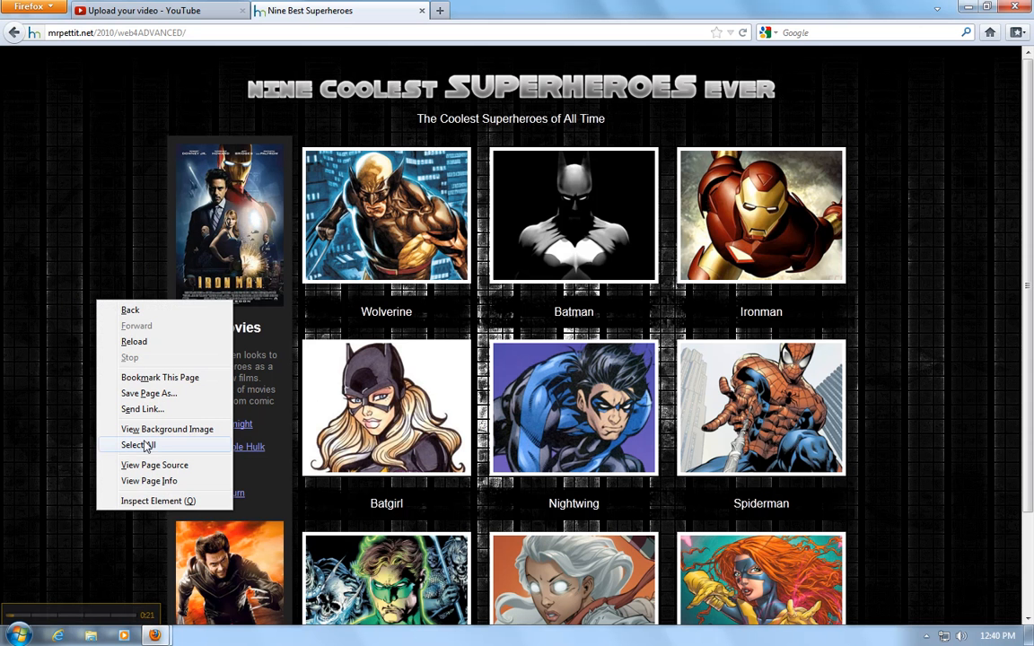
pyautogui.click(155, 465)
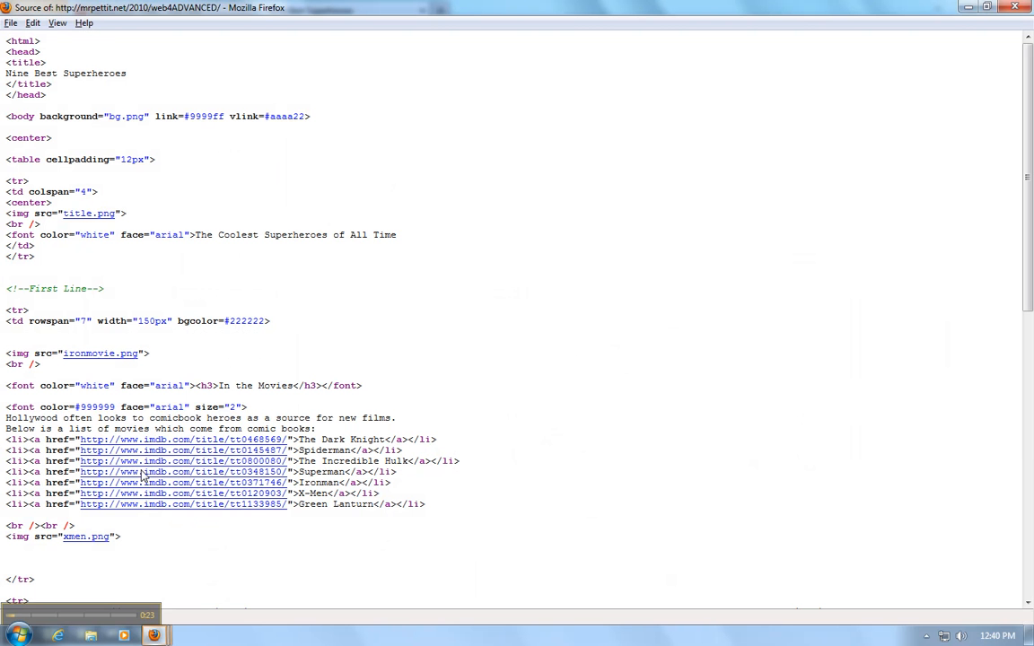
pyautogui.moveTo(539, 177)
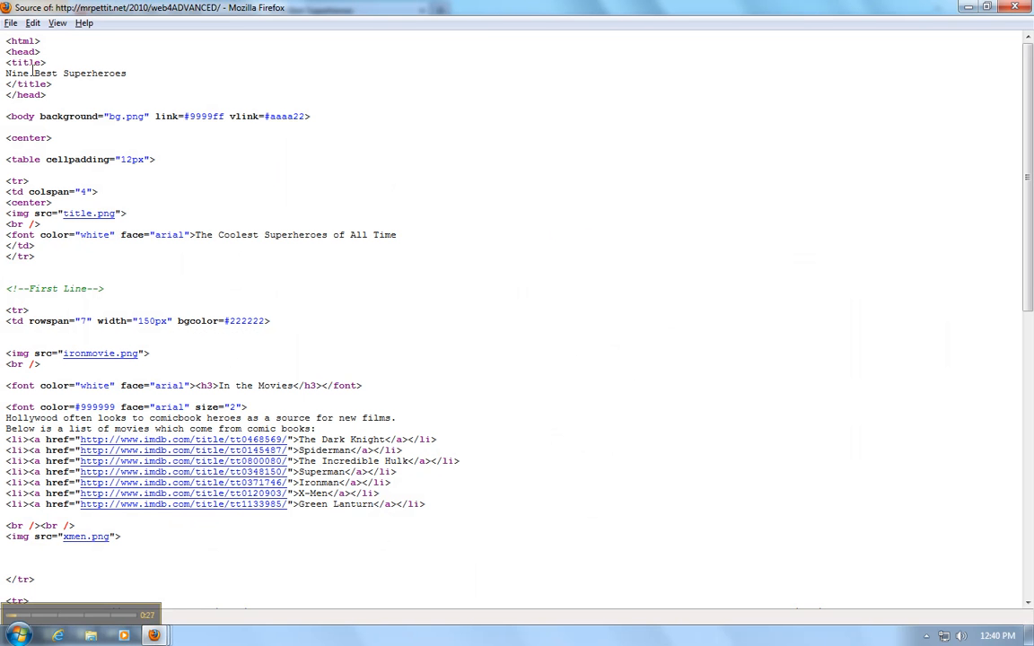
pyautogui.moveTo(141, 128)
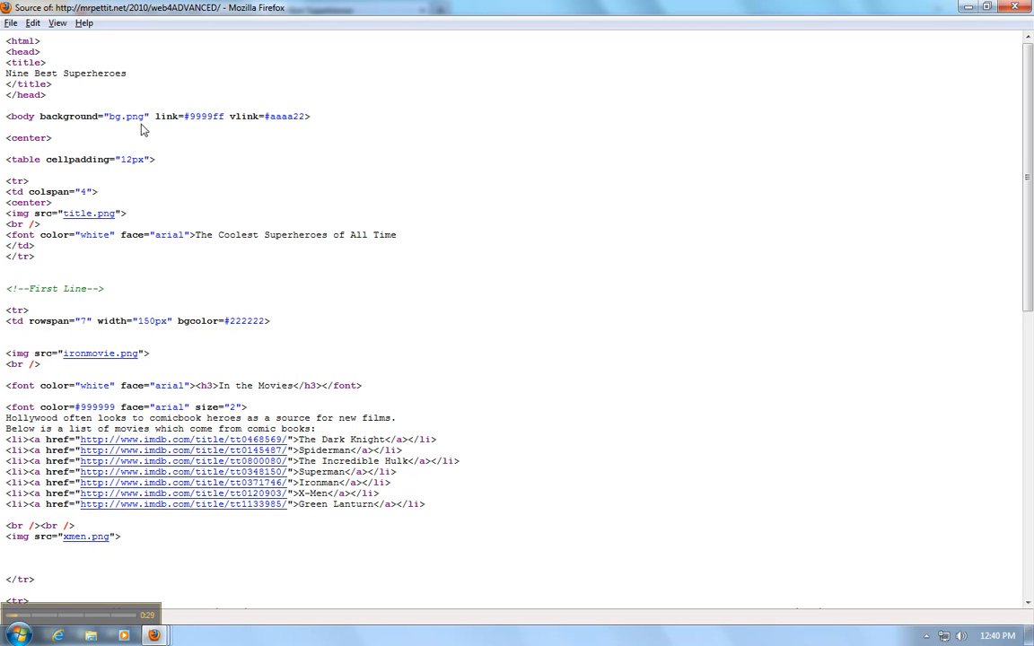
pyautogui.doubleClick(188, 116)
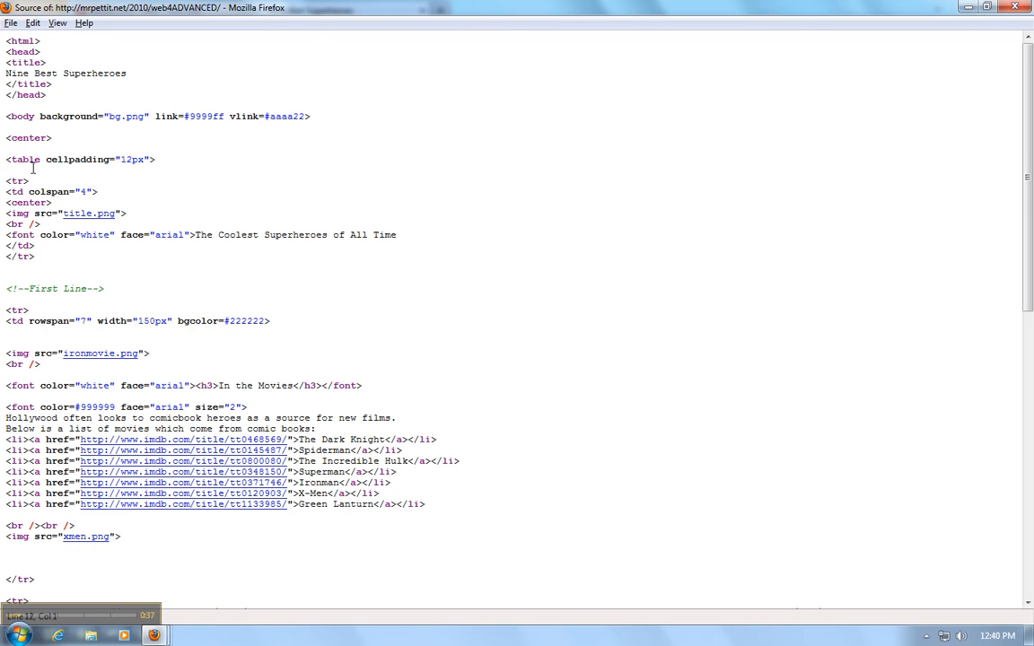
pyautogui.scroll(-3)
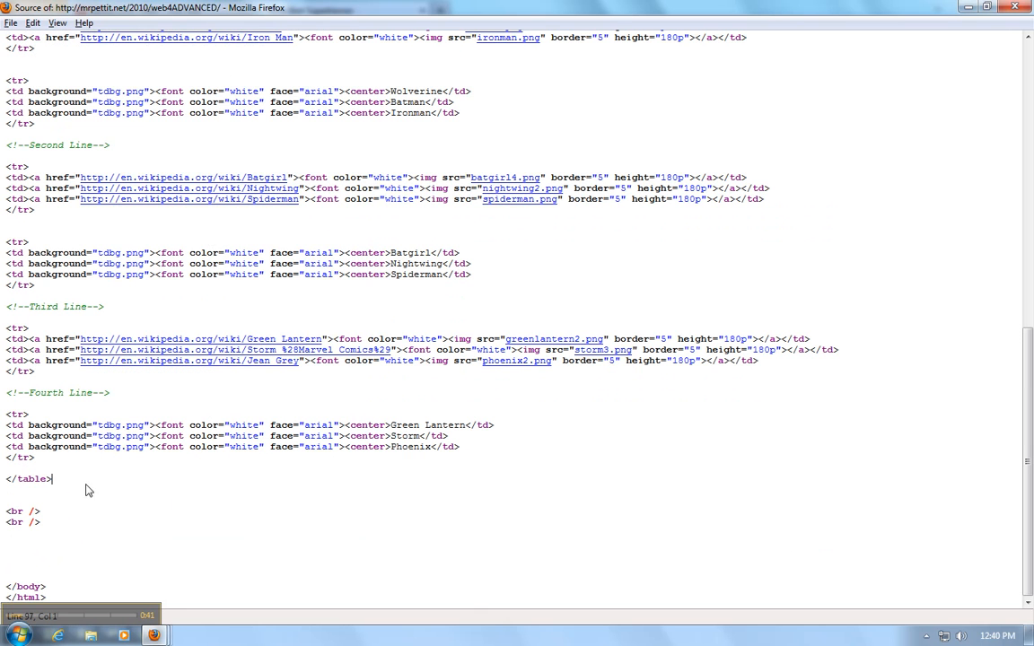
pyautogui.scroll(3)
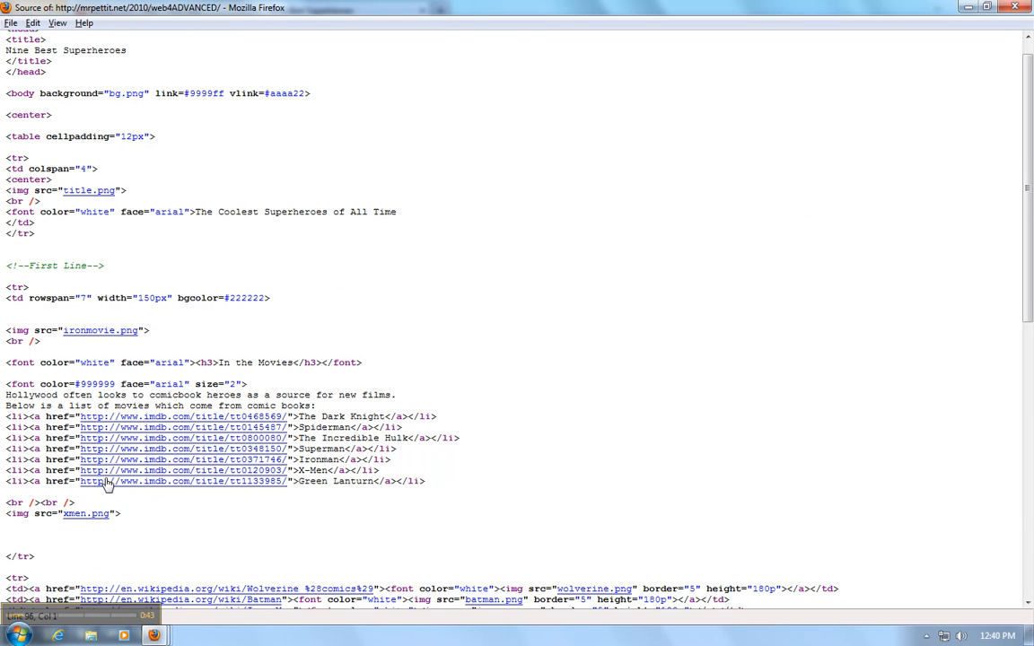
pyautogui.scroll(3)
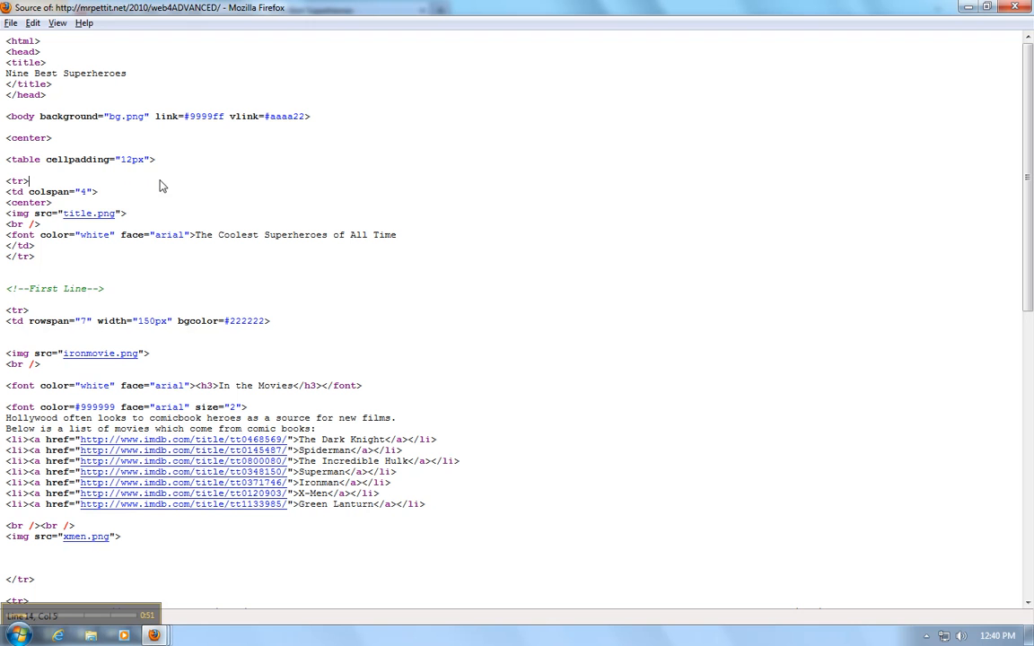
pyautogui.doubleClick(16, 180)
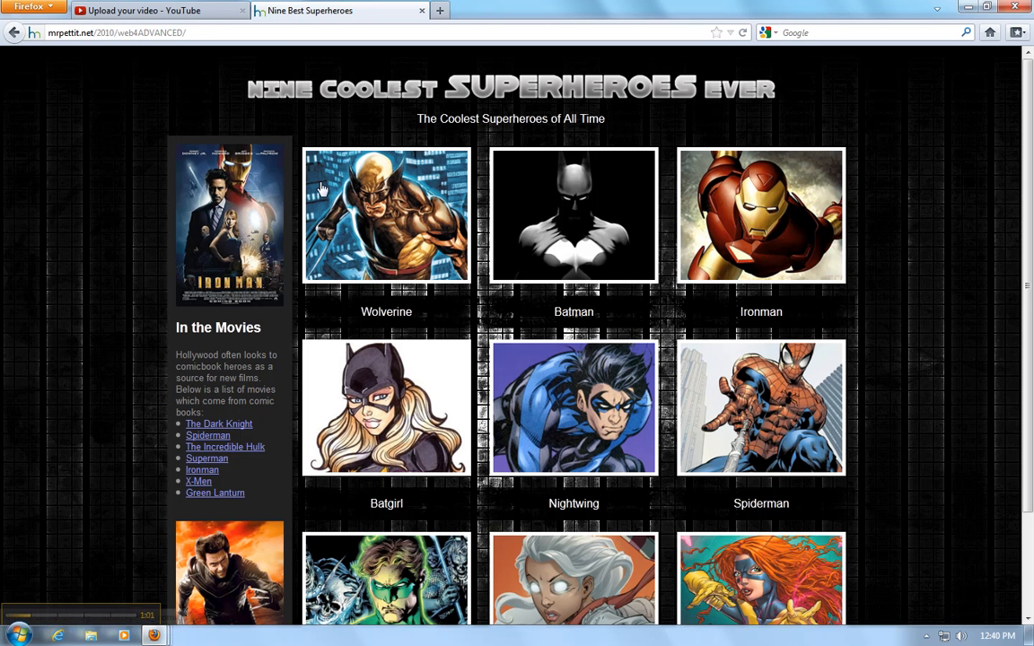
pyautogui.moveTo(384, 221)
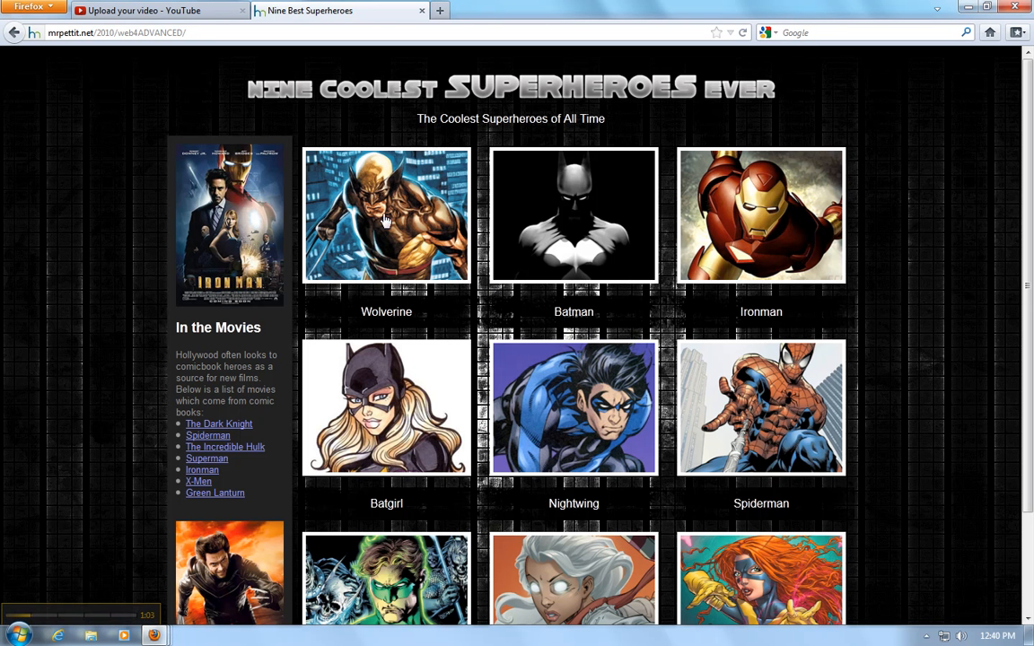
pyautogui.moveTo(761, 267)
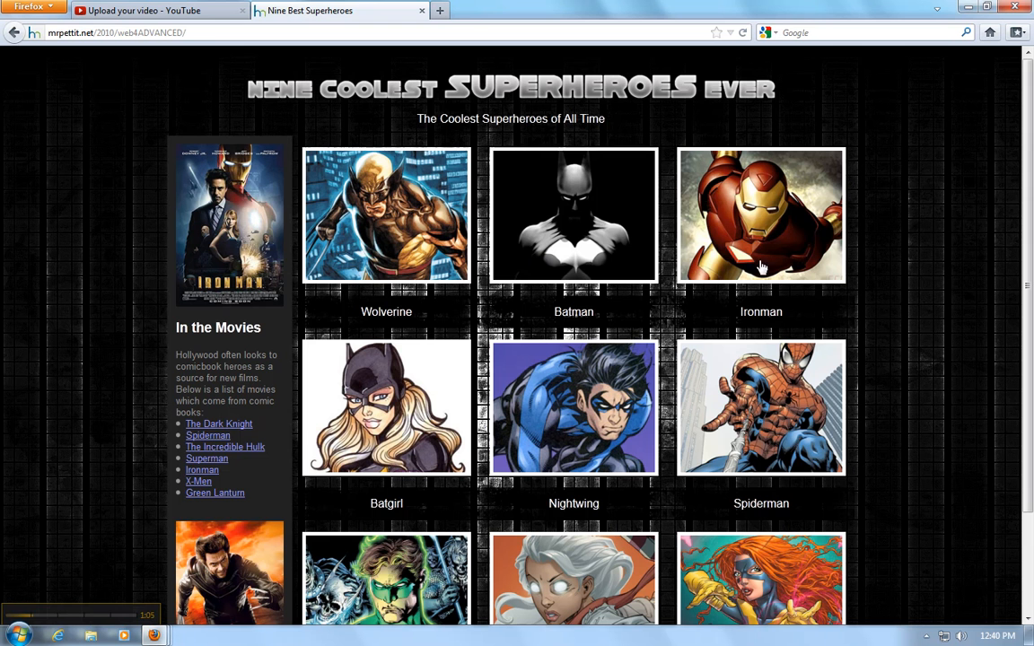
pyautogui.moveTo(455, 236)
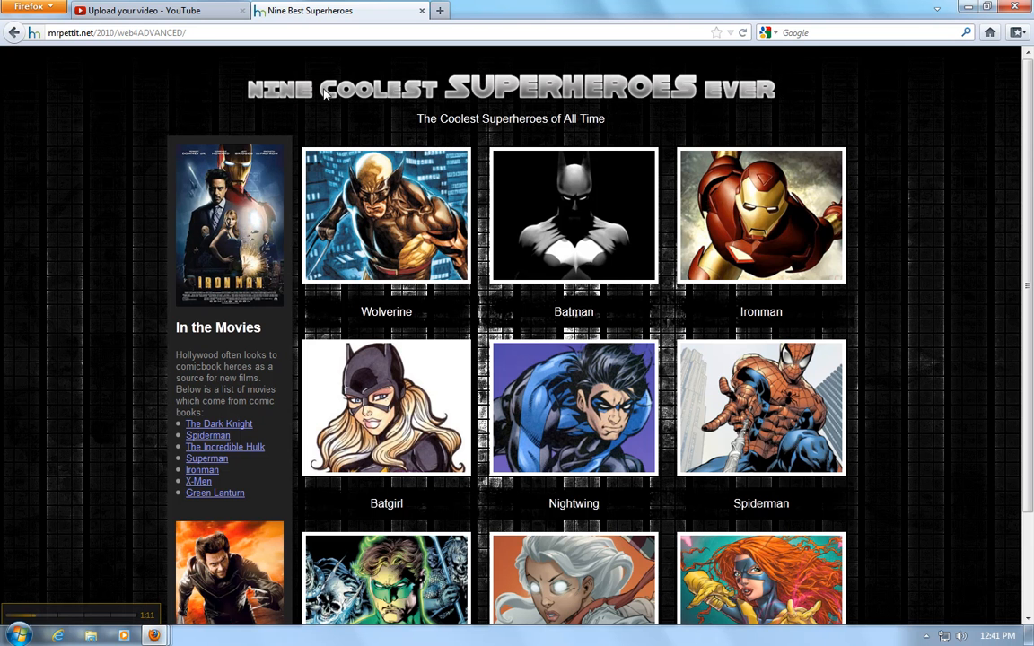
pyautogui.moveTo(177, 91)
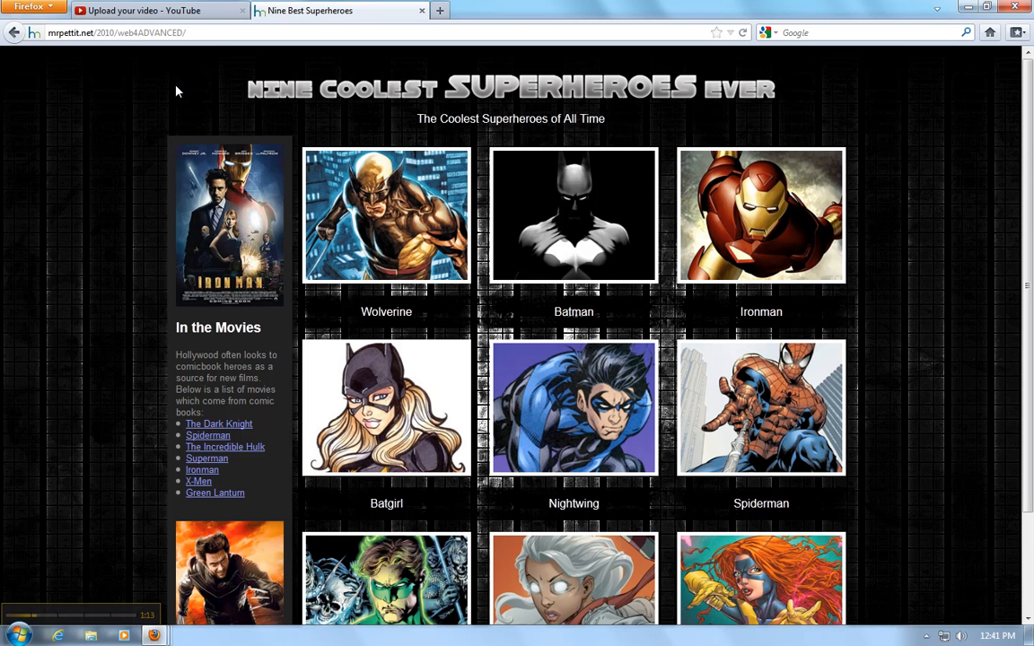
pyautogui.moveTo(565, 99)
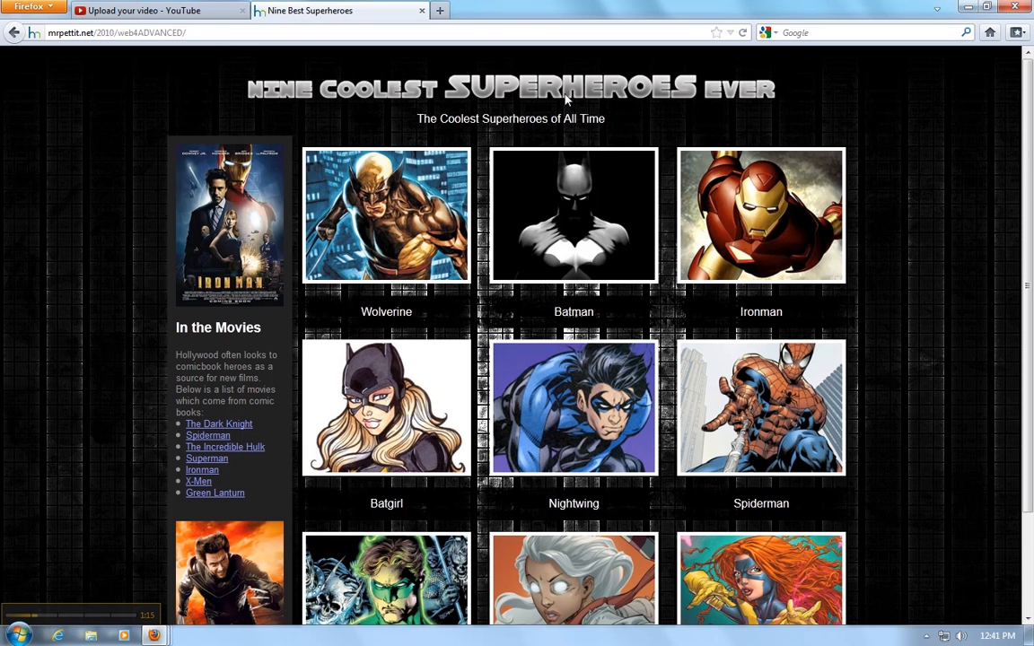
pyautogui.moveTo(359, 90)
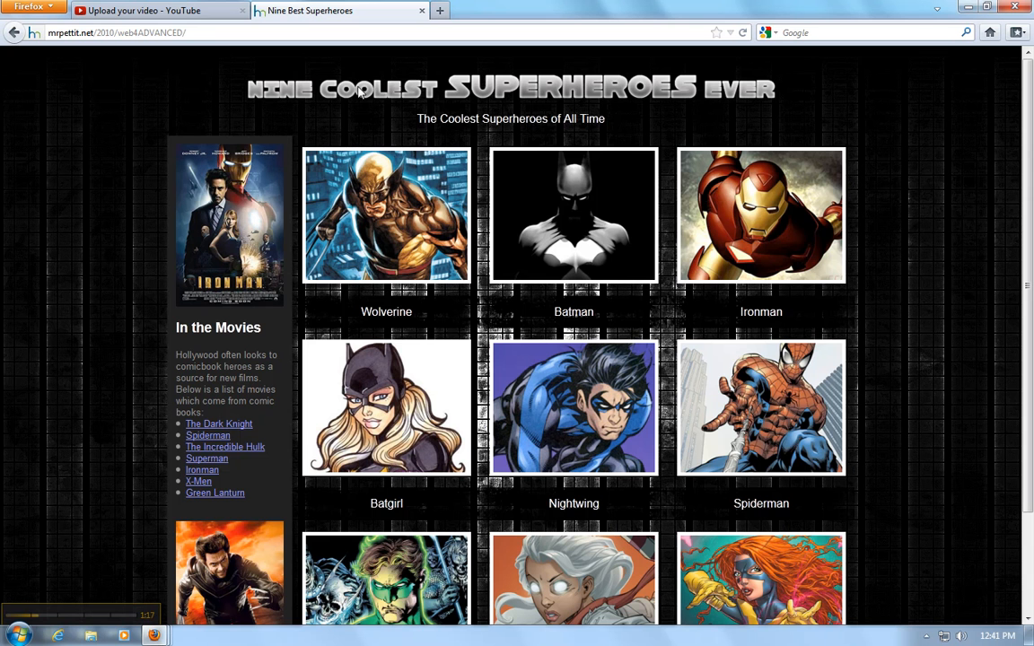
pyautogui.moveTo(467, 117)
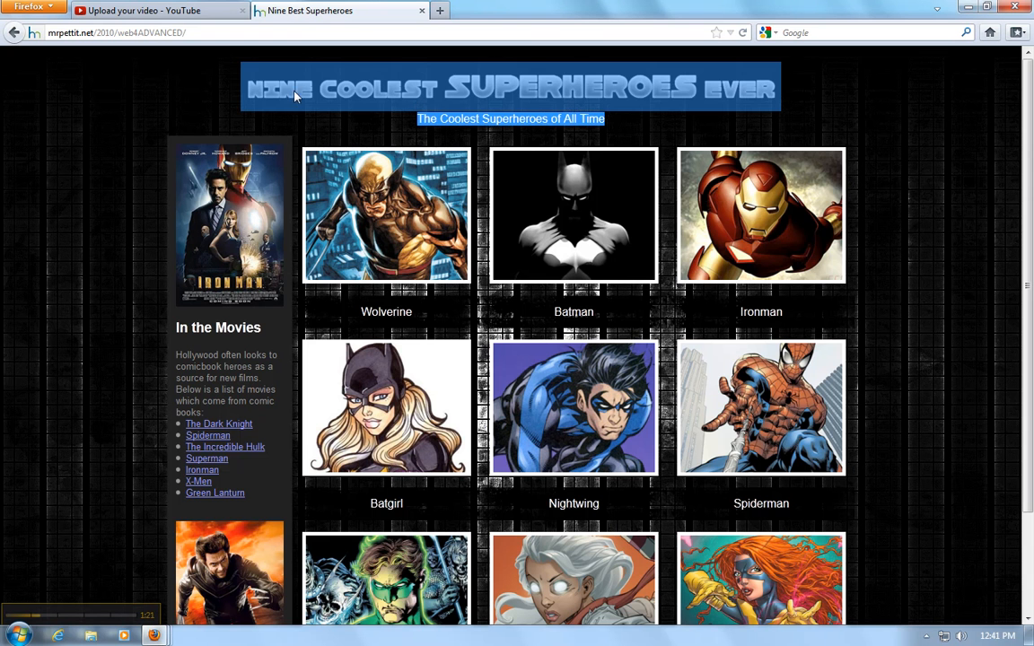
pyautogui.moveTo(363, 85)
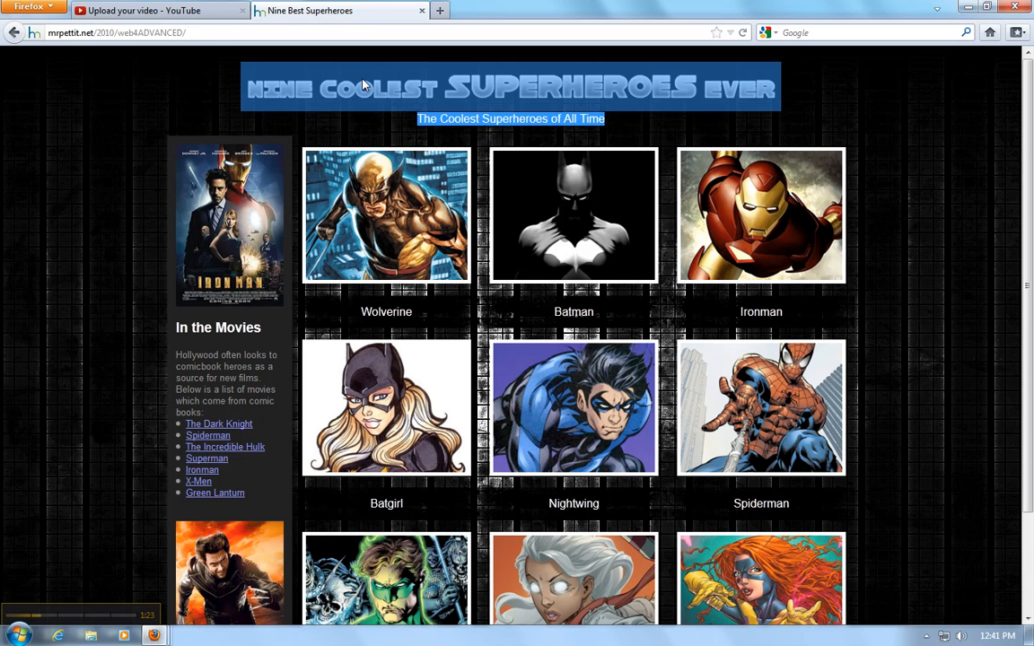
pyautogui.moveTo(183, 597)
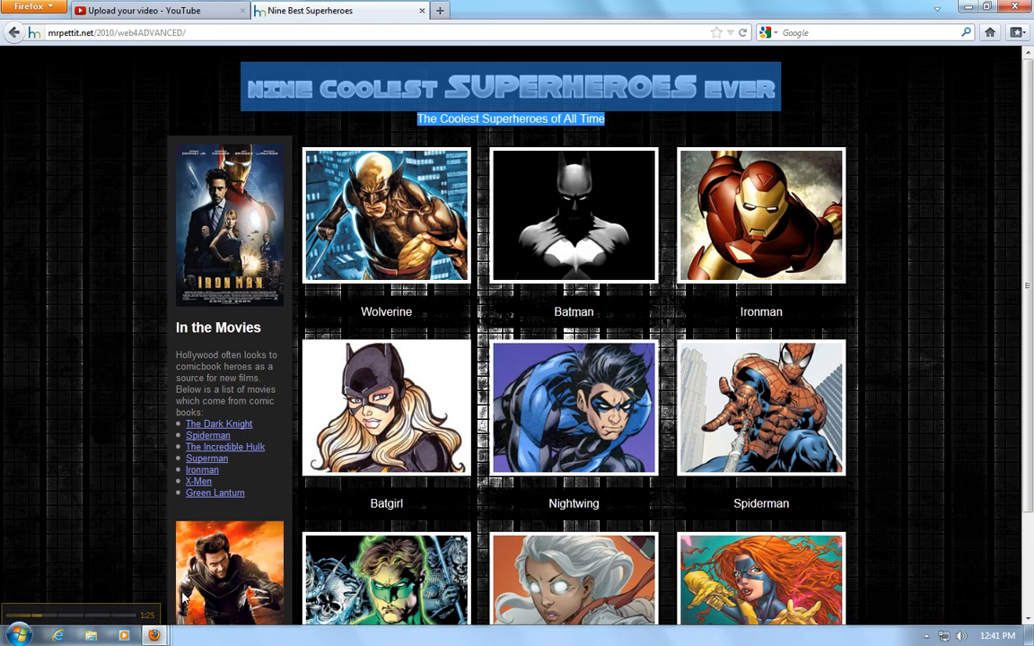
pyautogui.moveTo(165, 589)
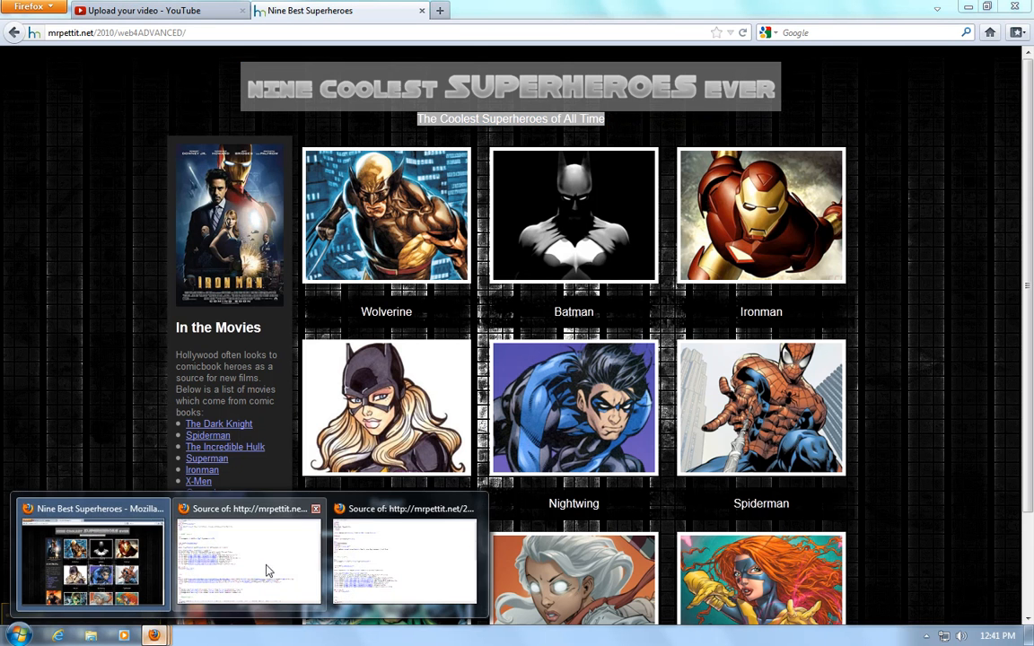
# Bring up the page source, scroll to the top, then show the rendered superhero page.
pyautogui.click(249, 557)
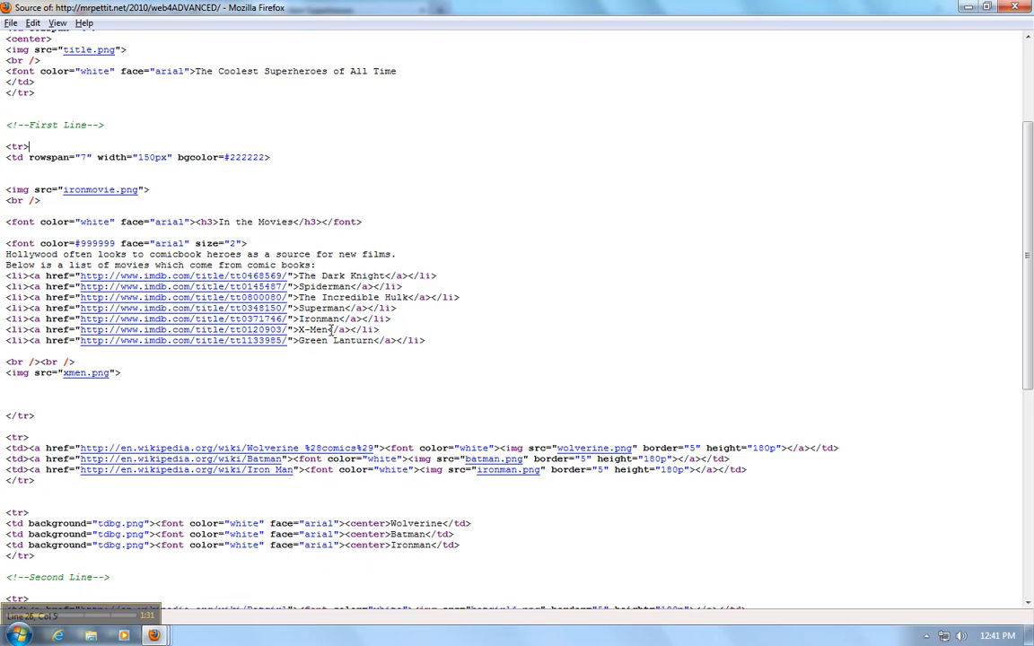
pyautogui.scroll(3)
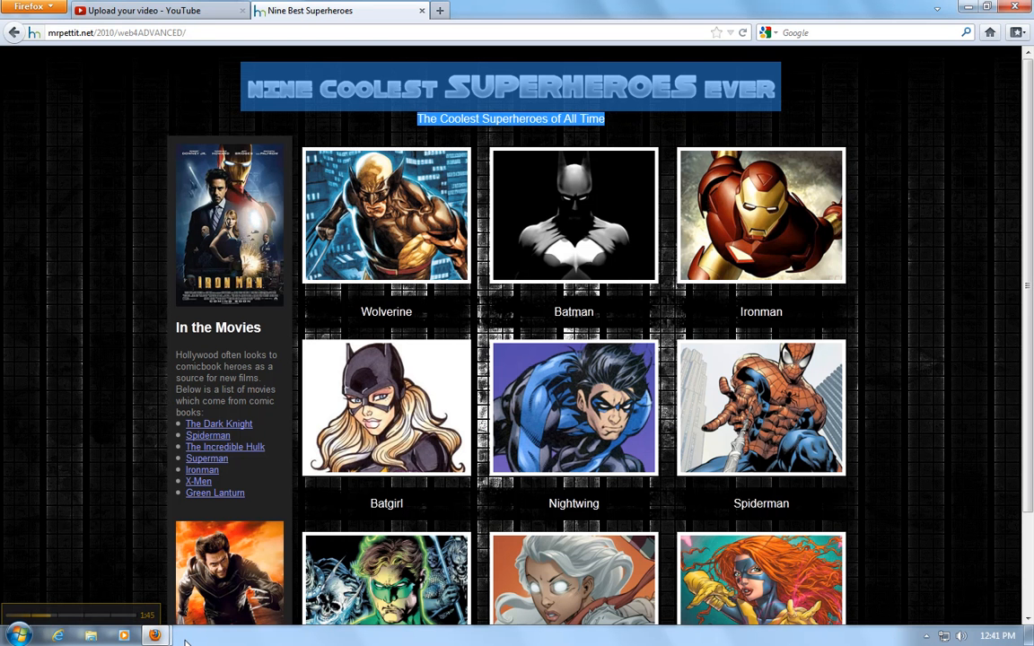
pyautogui.press('ctrl+u')
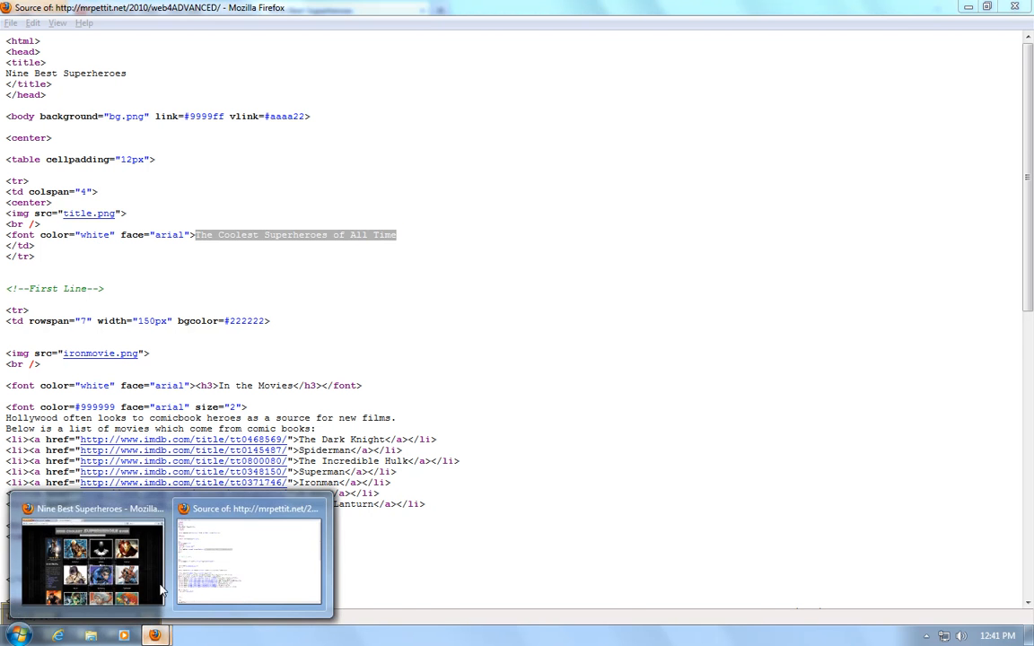
pyautogui.click(92, 552)
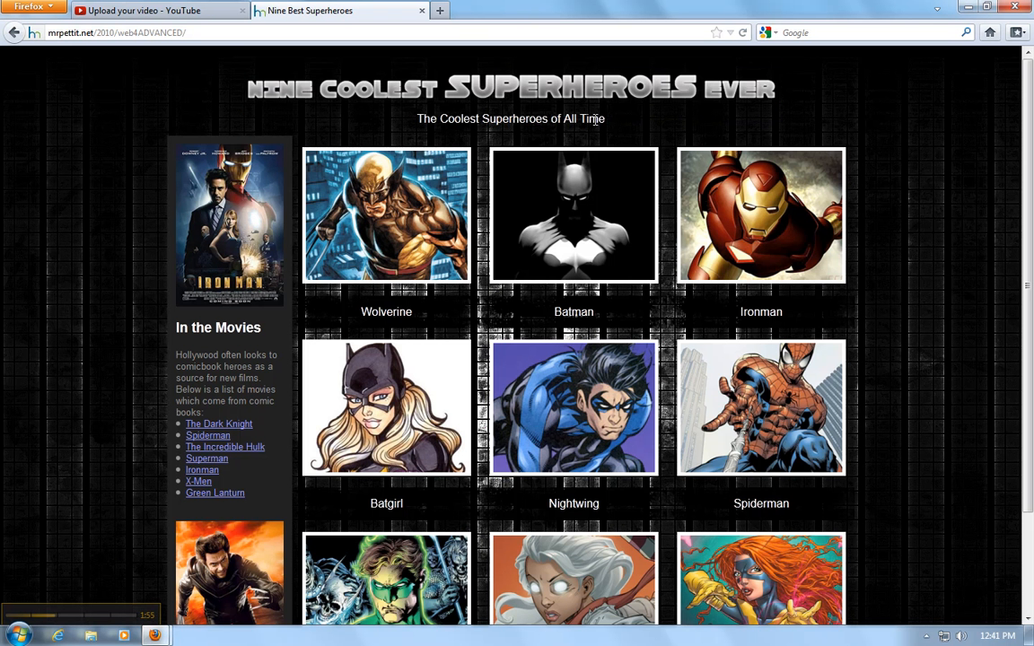
pyautogui.moveTo(155, 636)
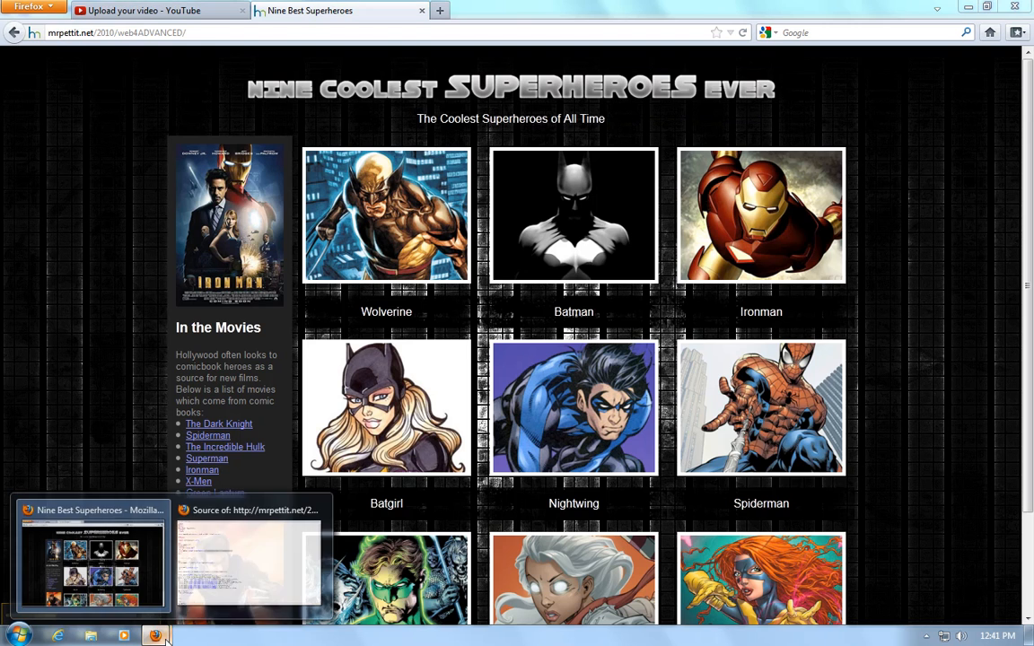
# In the source, highlight the title row's </td> and colspan="4", then the First Line row tag.
pyautogui.click(249, 557)
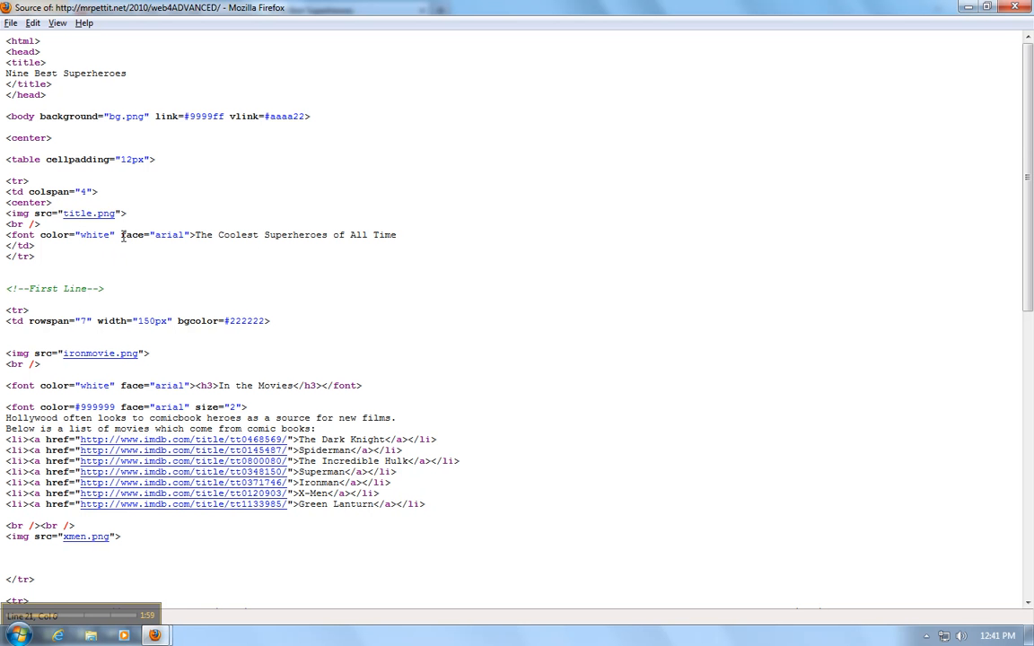
pyautogui.doubleClick(22, 245)
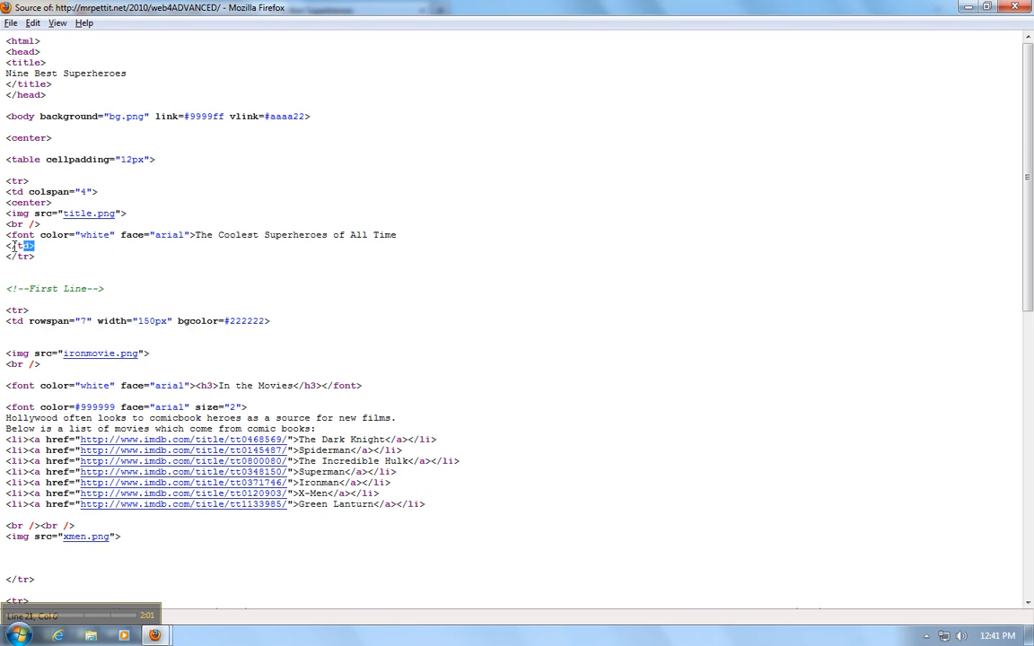
pyautogui.click(19, 256)
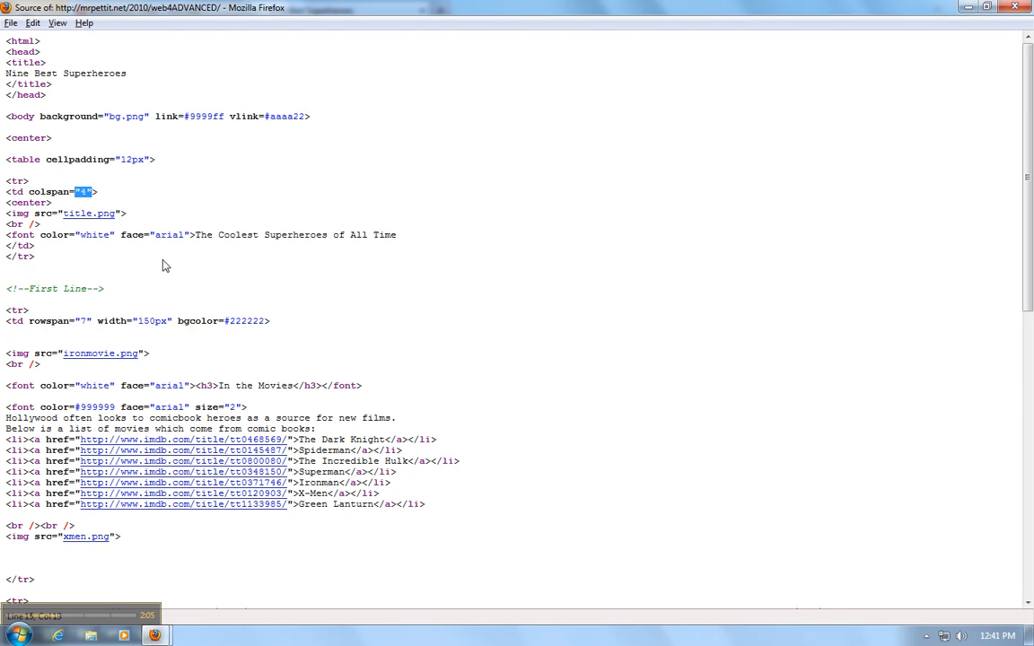
pyautogui.scroll(-3)
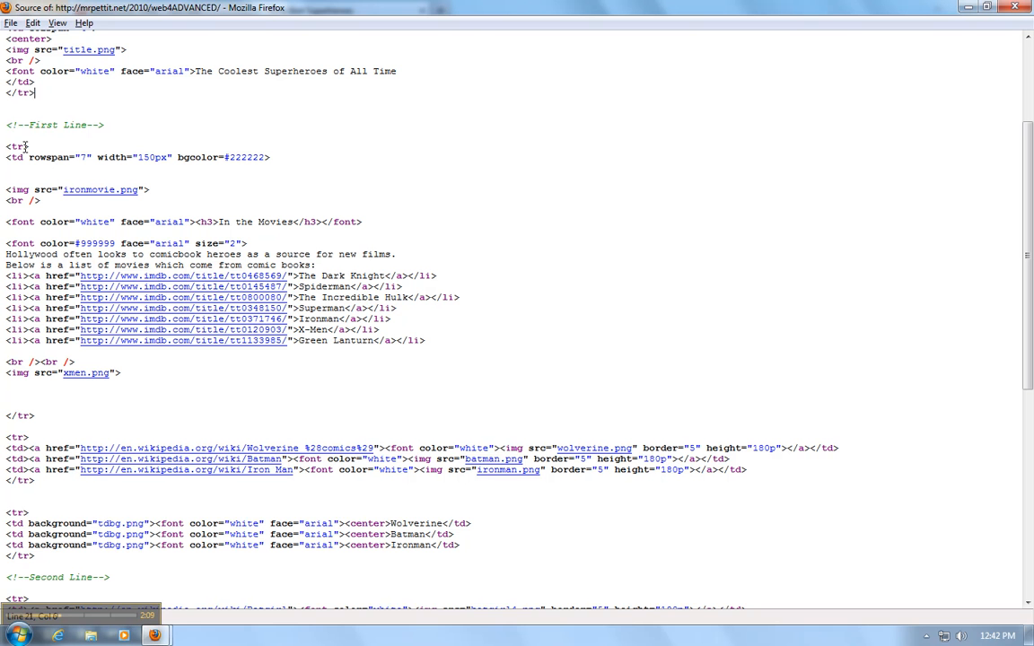
pyautogui.doubleClick(14, 146)
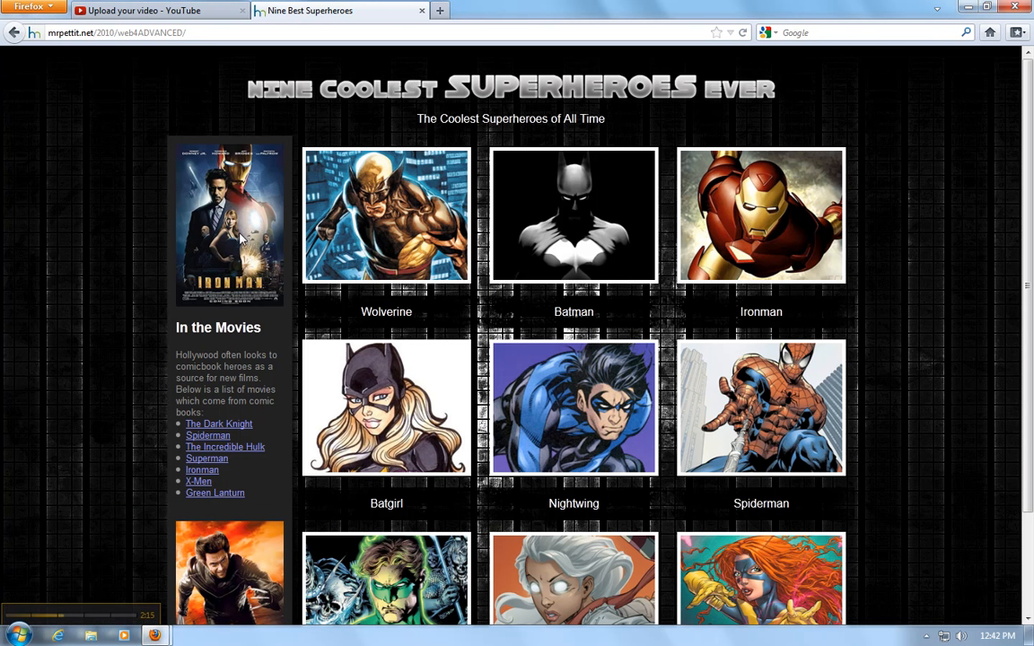
pyautogui.moveTo(222, 441)
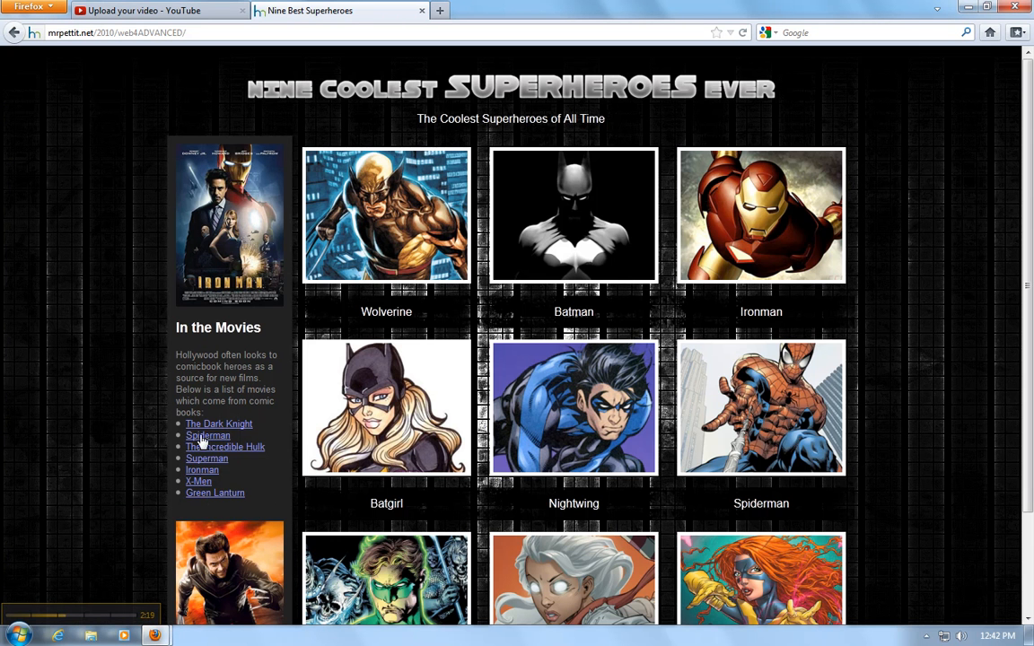
pyautogui.moveTo(191, 429)
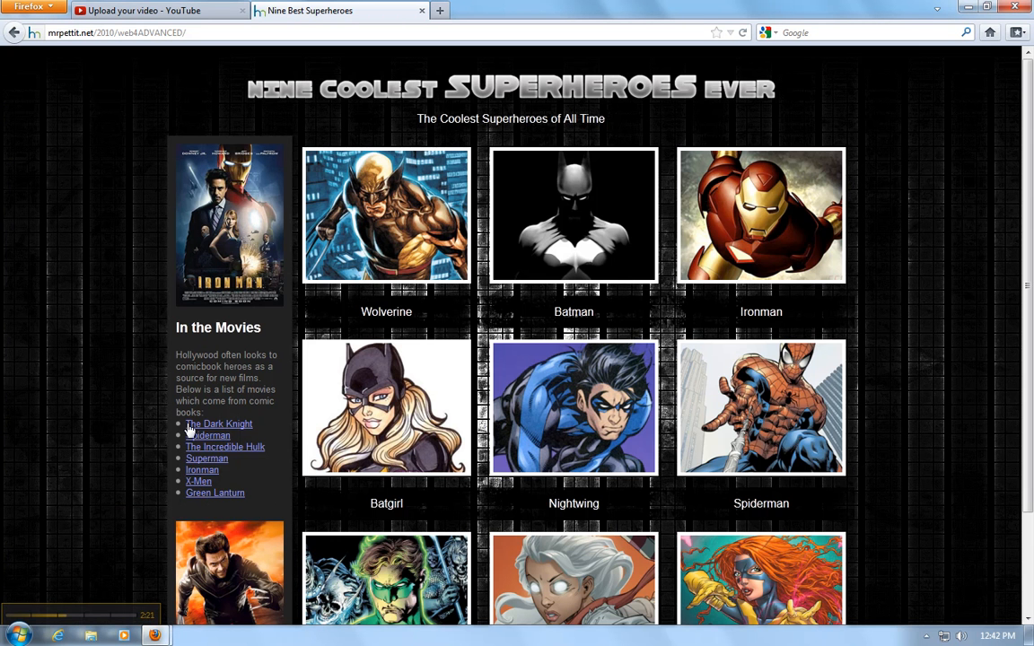
pyautogui.moveTo(199, 481)
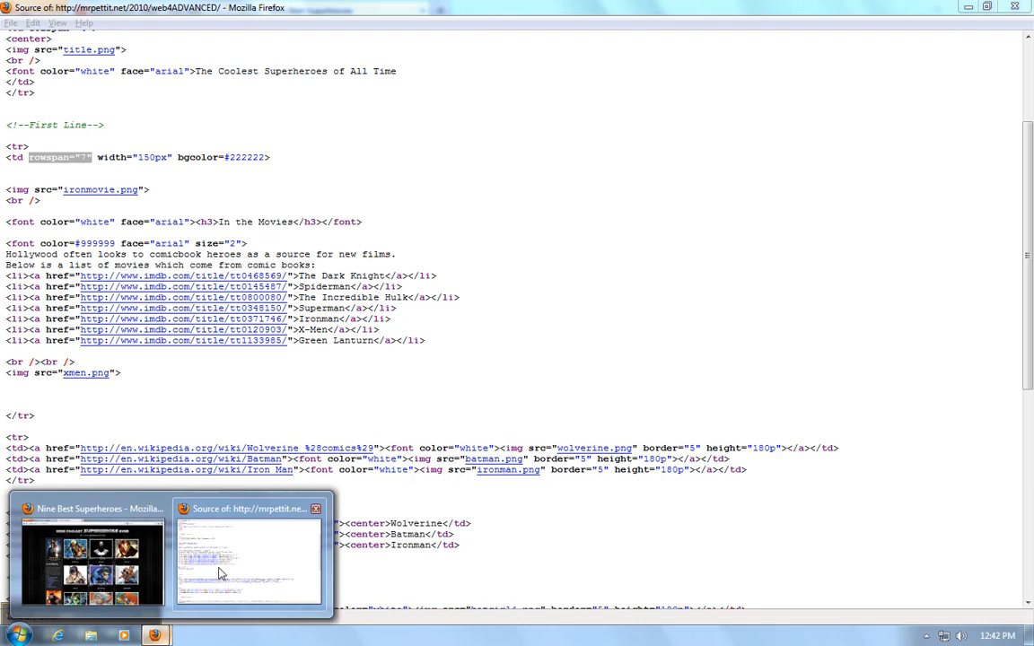
# Return to the rendered superheroes page, scroll up, and reopen its source with Ctrl+U.
pyautogui.click(90, 552)
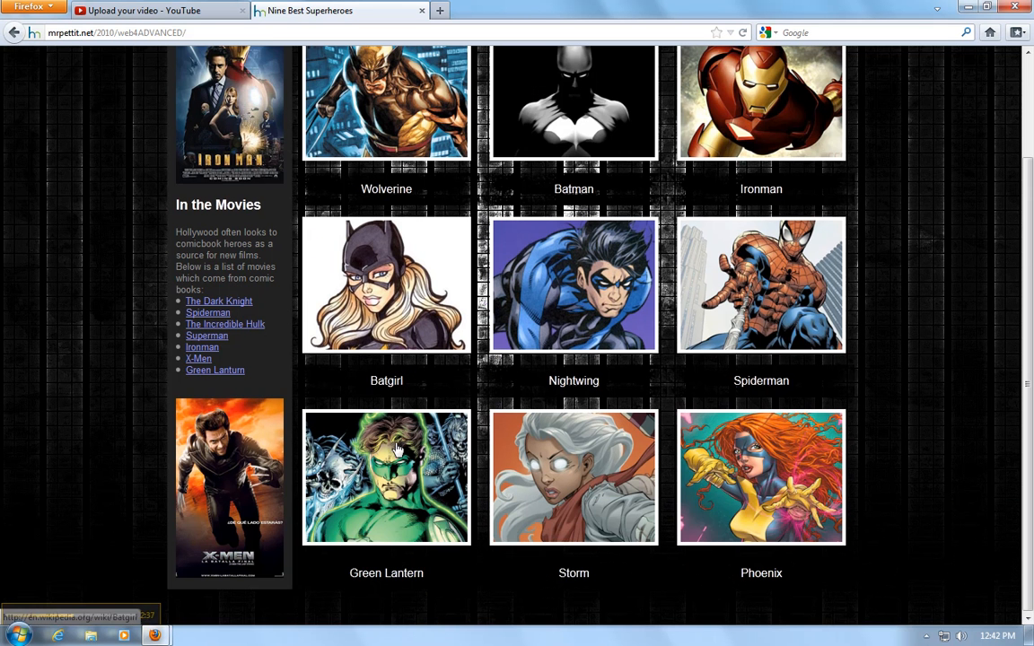
pyautogui.moveTo(393, 376)
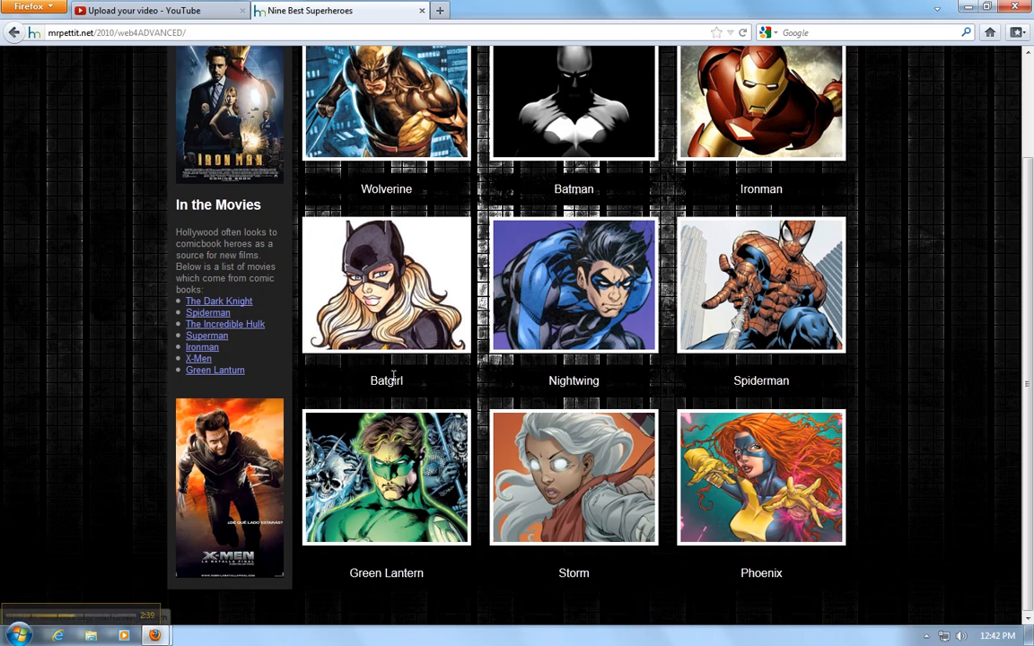
pyautogui.moveTo(374, 157)
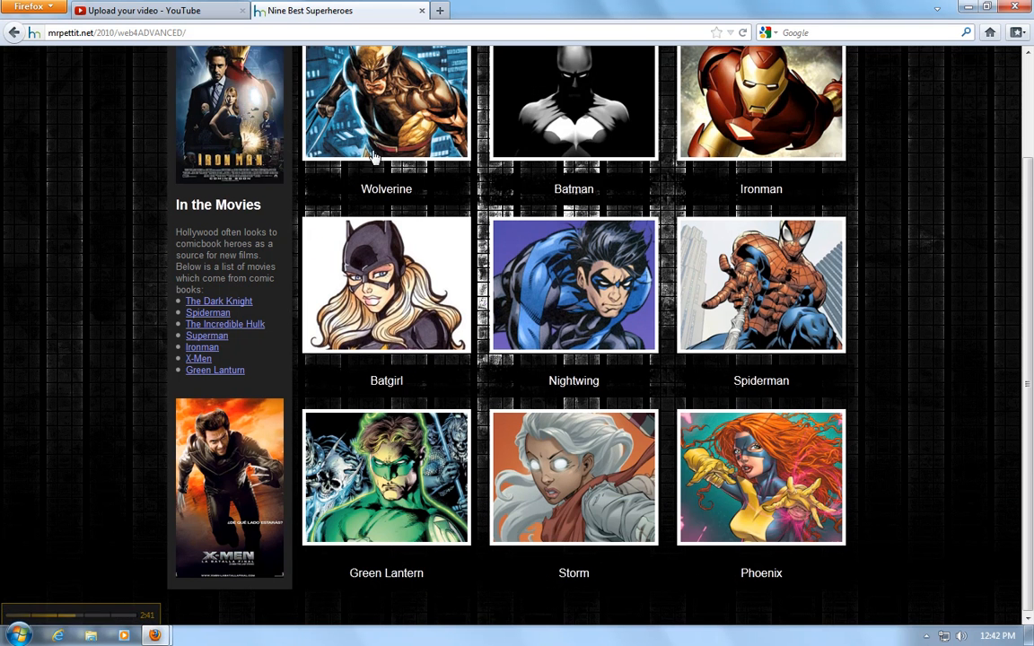
pyautogui.scroll(3)
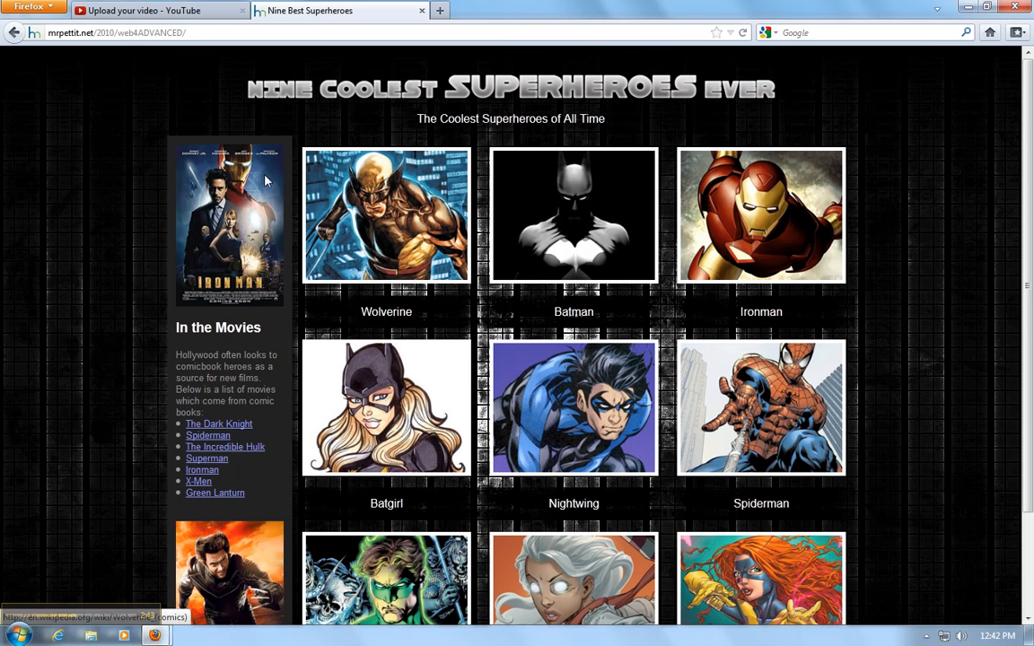
pyautogui.moveTo(246, 202)
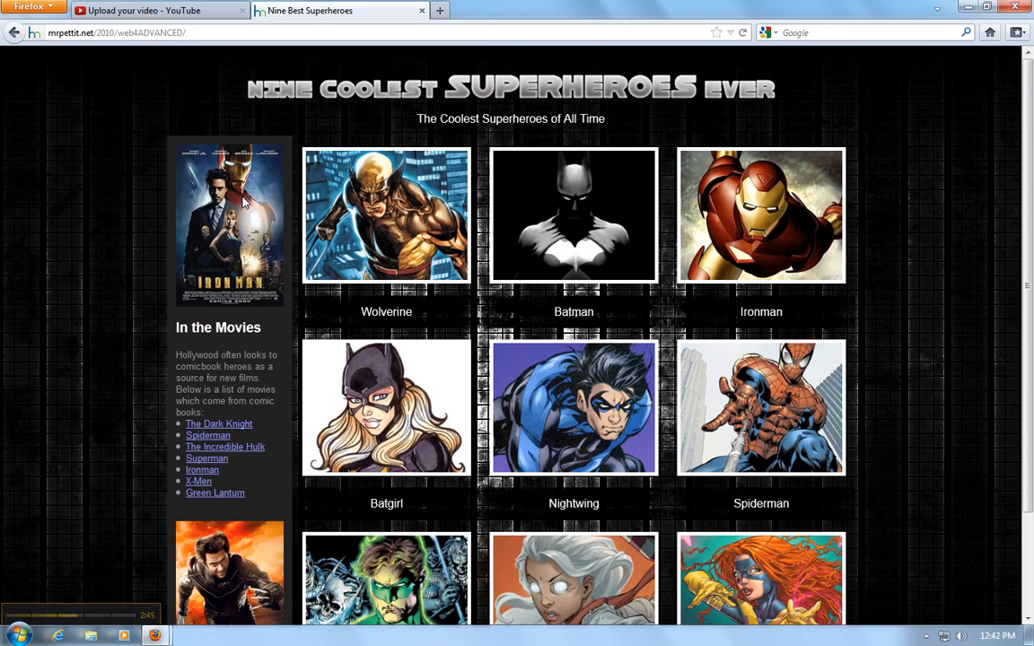
pyautogui.moveTo(401, 473)
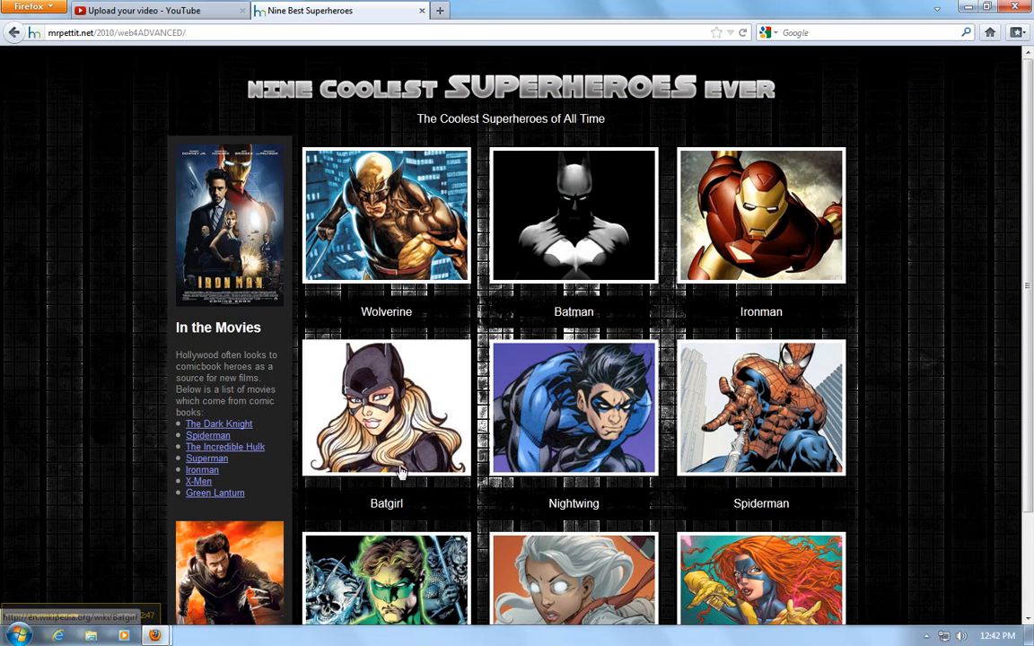
pyautogui.moveTo(568, 239)
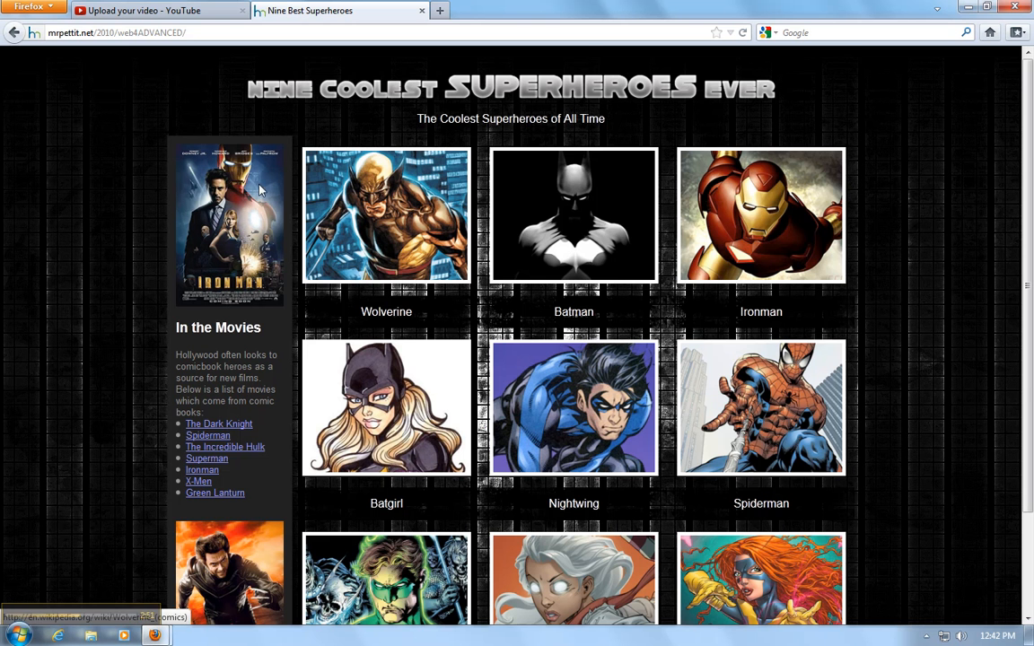
pyautogui.moveTo(226, 244)
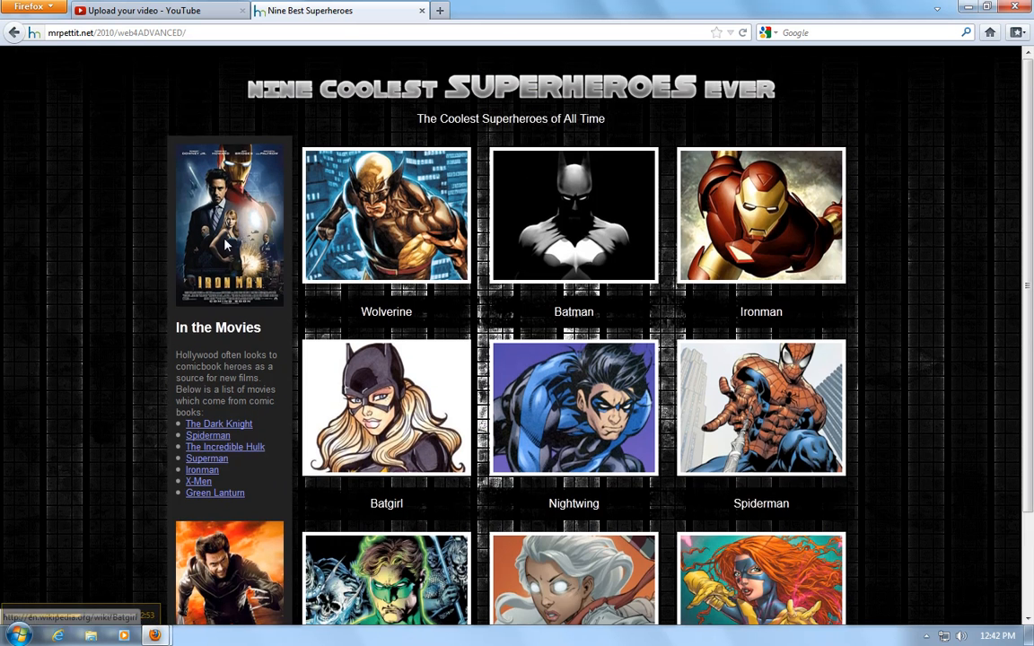
pyautogui.moveTo(227, 530)
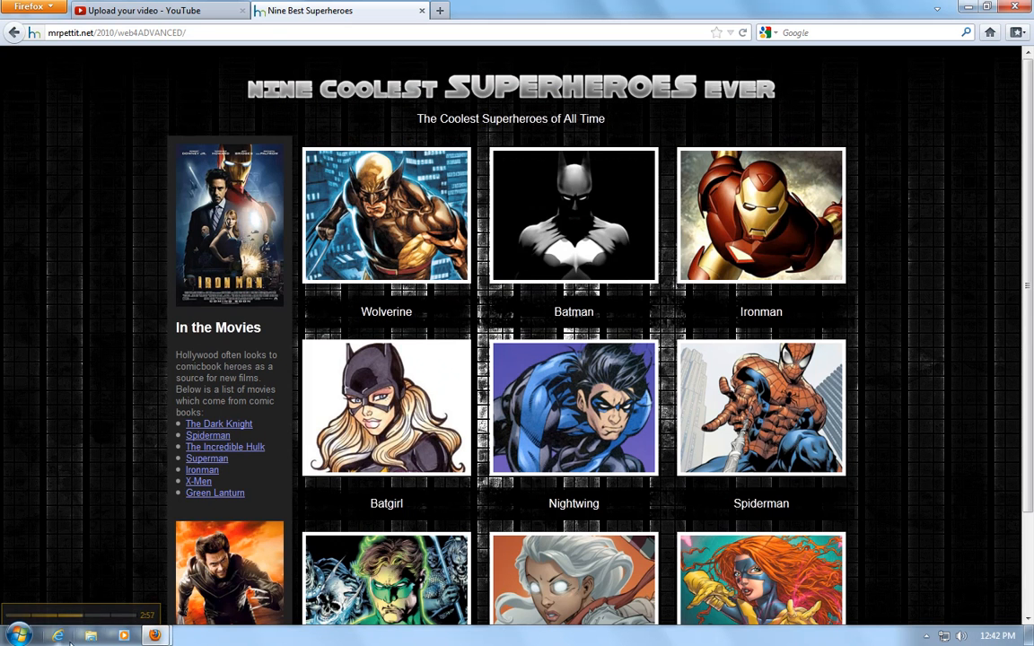
pyautogui.press('ctrl+u')
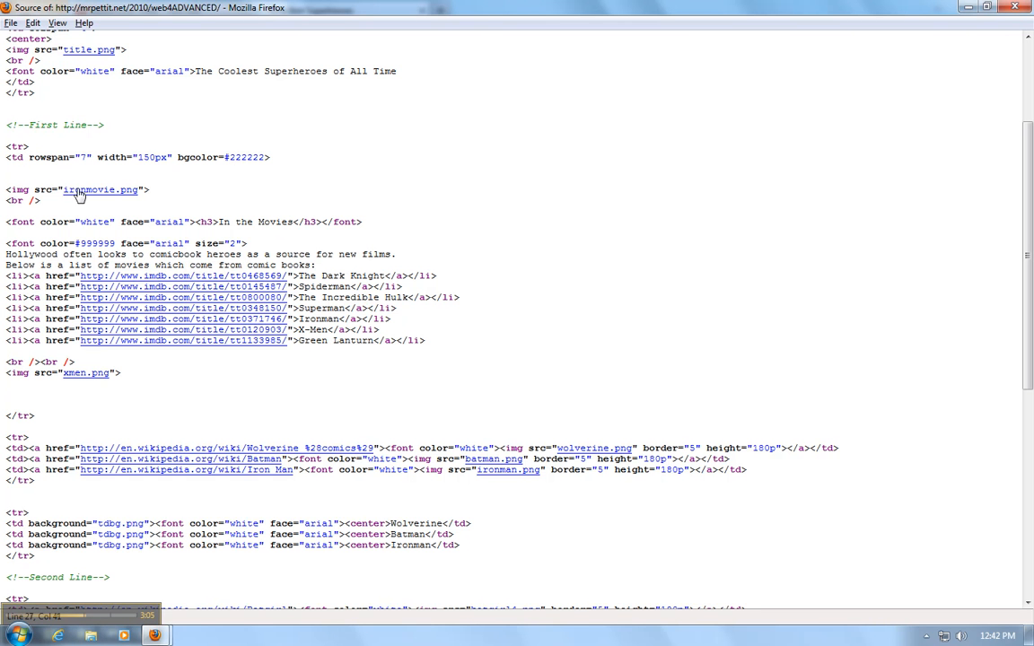
# Preview the ironmovie.png poster from the source, close it, and reopen the page source.
pyautogui.click(100, 190)
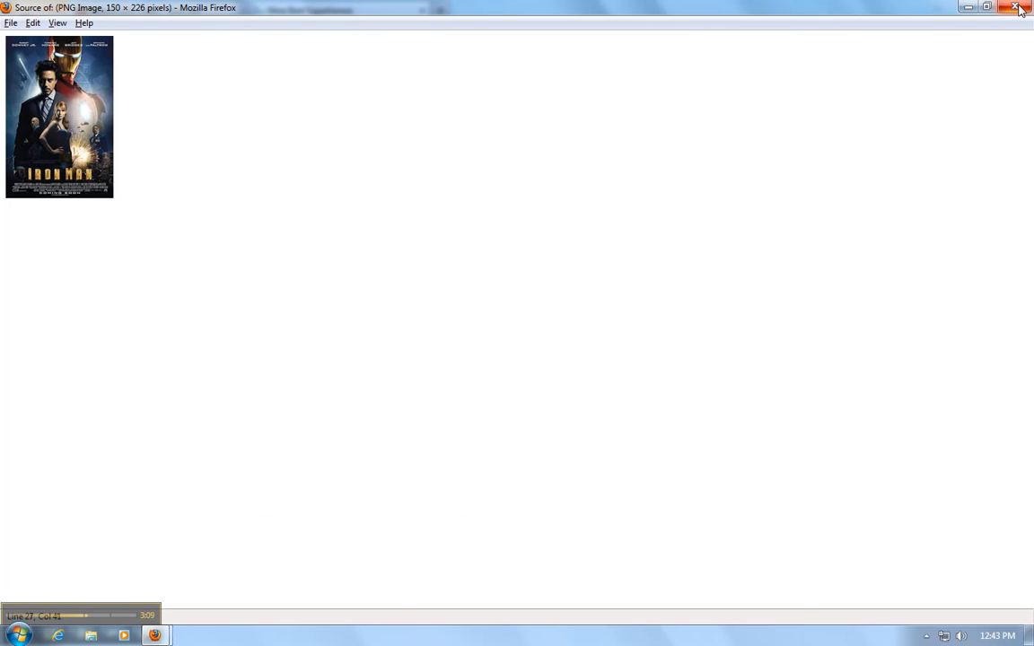
pyautogui.click(1017, 7)
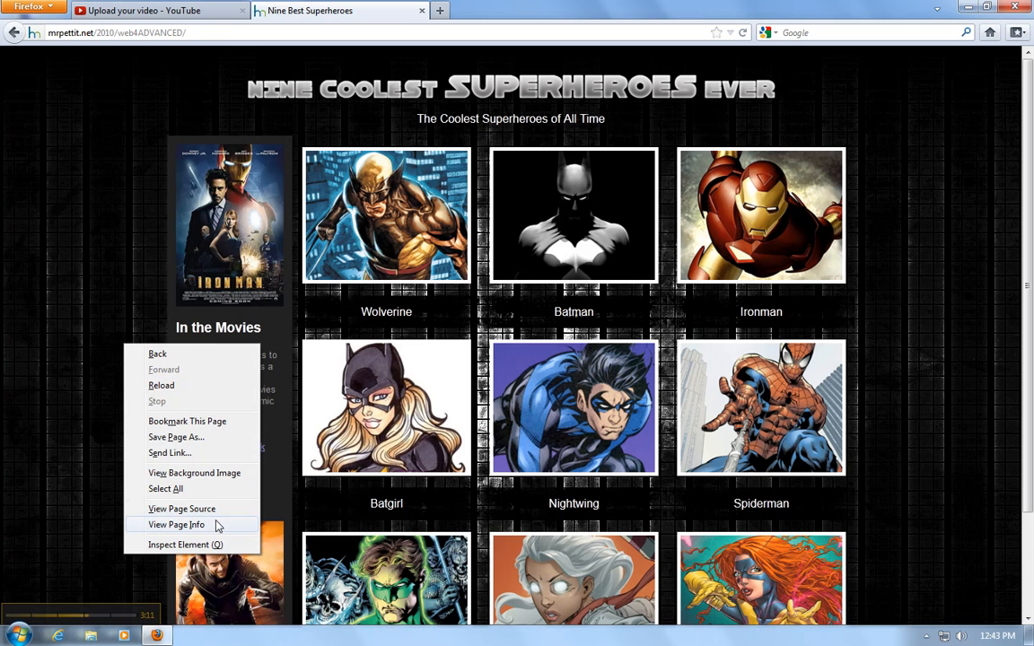
pyautogui.click(183, 508)
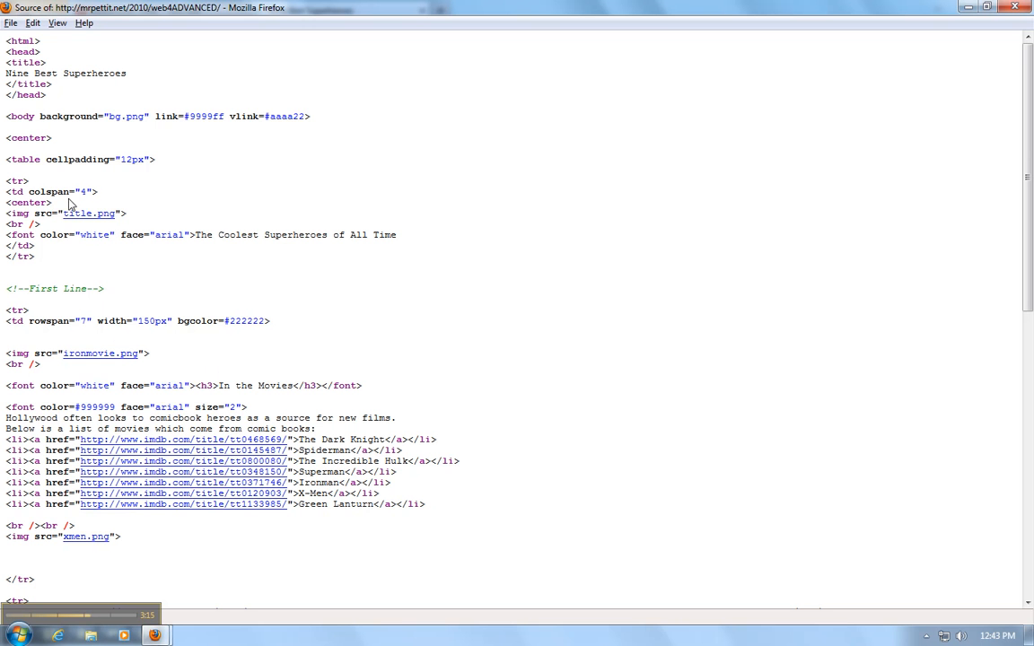
pyautogui.moveTo(222, 352)
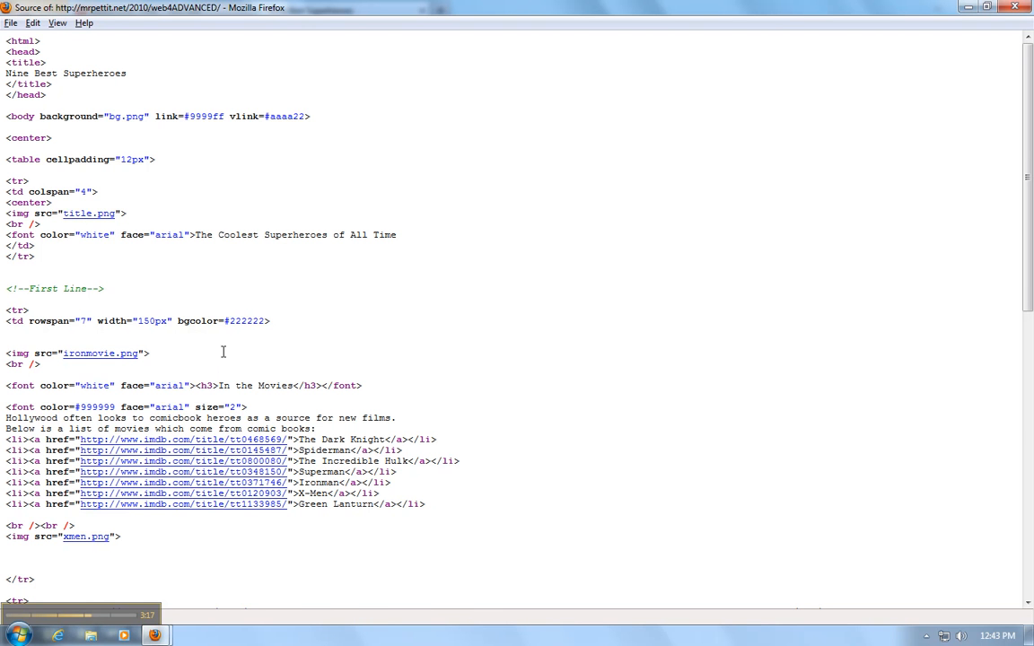
# Scroll to the In the Movies heading and highlight its white font color value.
pyautogui.scroll(-3)
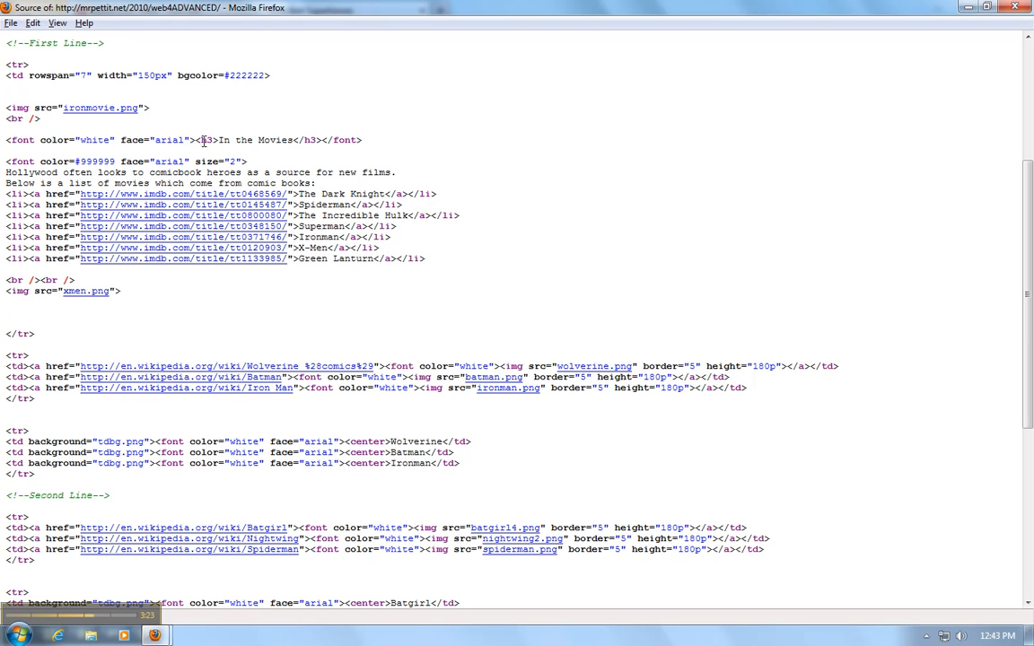
pyautogui.moveTo(203, 141)
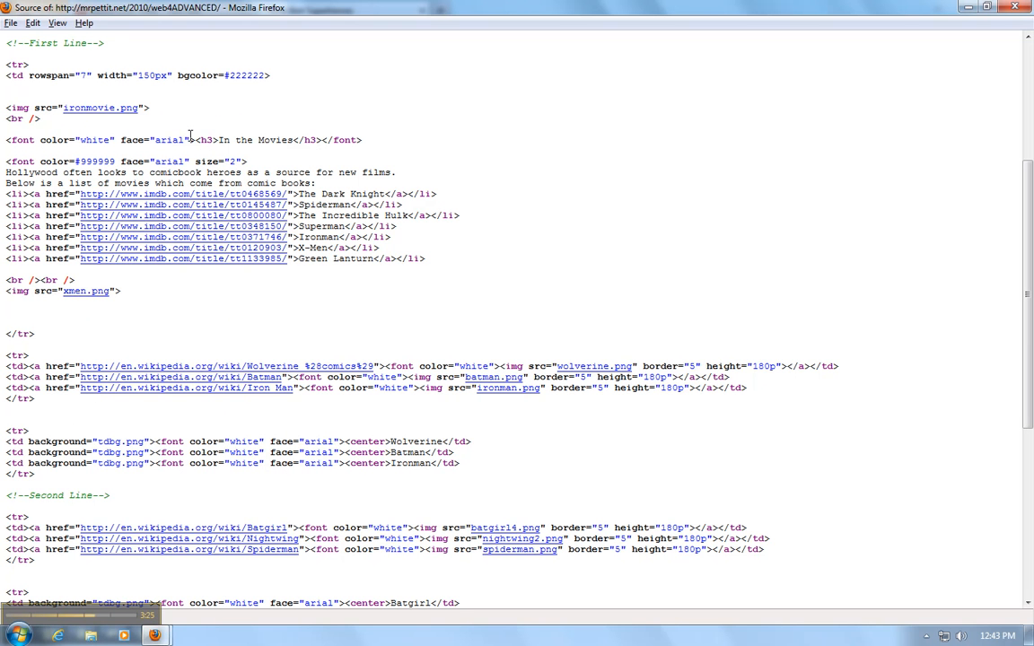
pyautogui.doubleClick(85, 140)
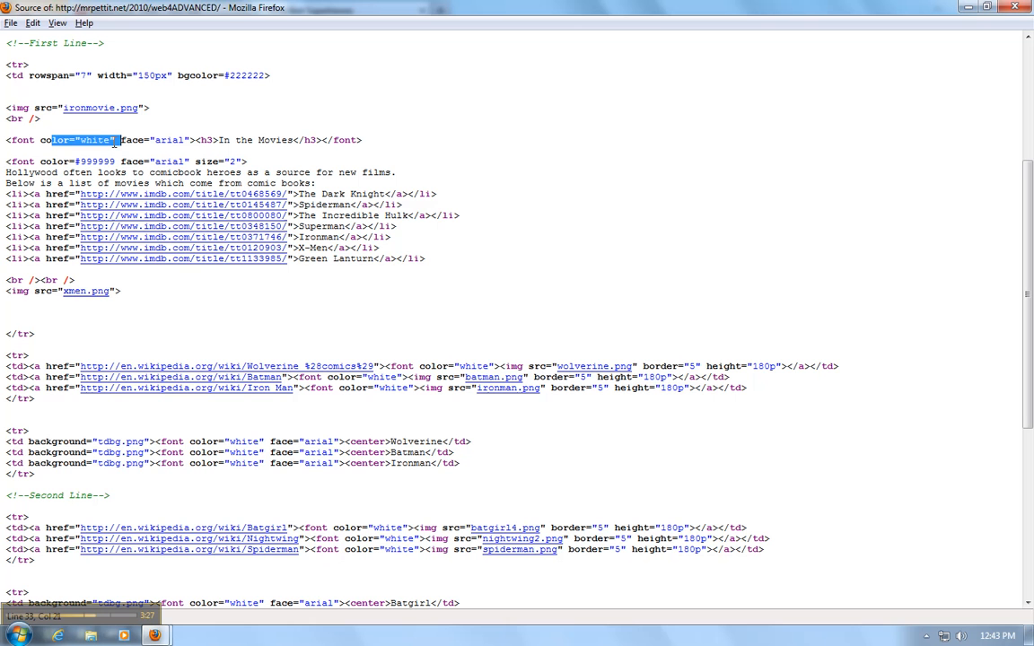
pyautogui.click(95, 140)
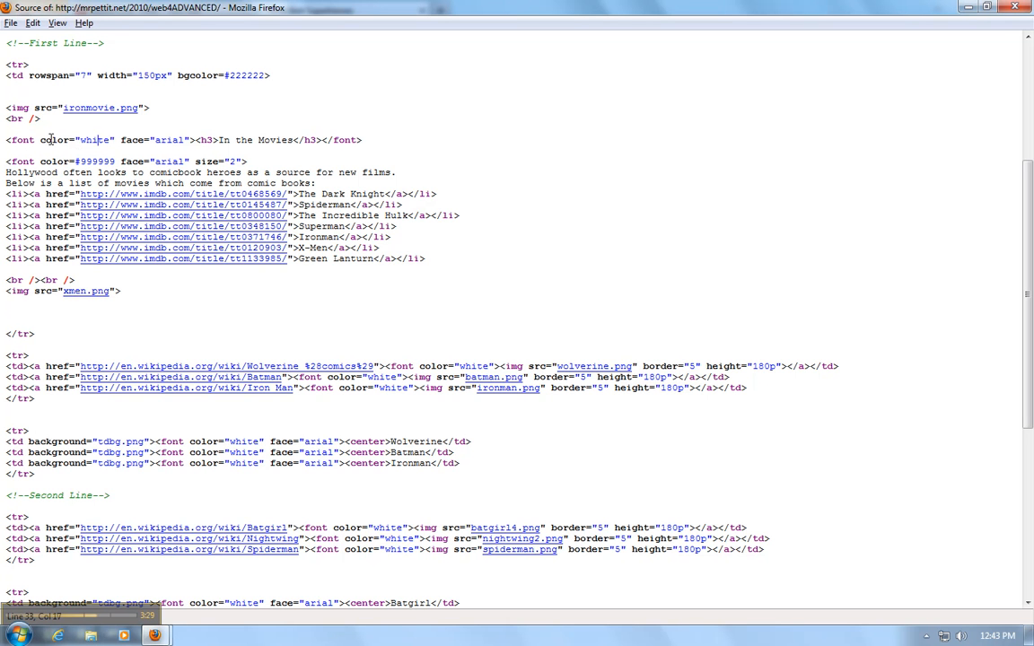
pyautogui.doubleClick(93, 140)
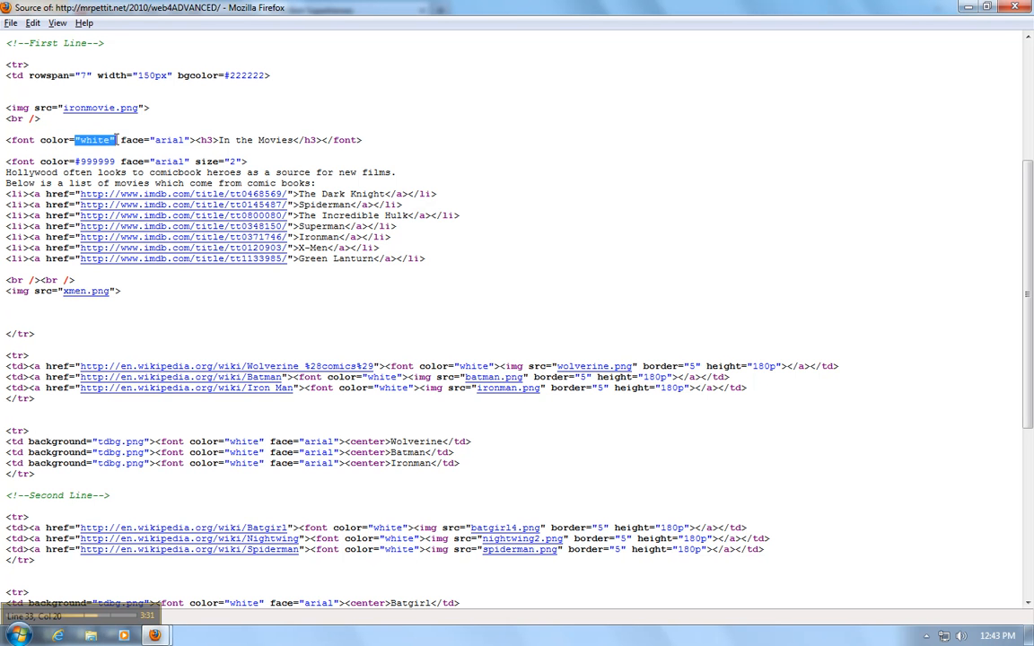
pyautogui.moveTo(167, 161)
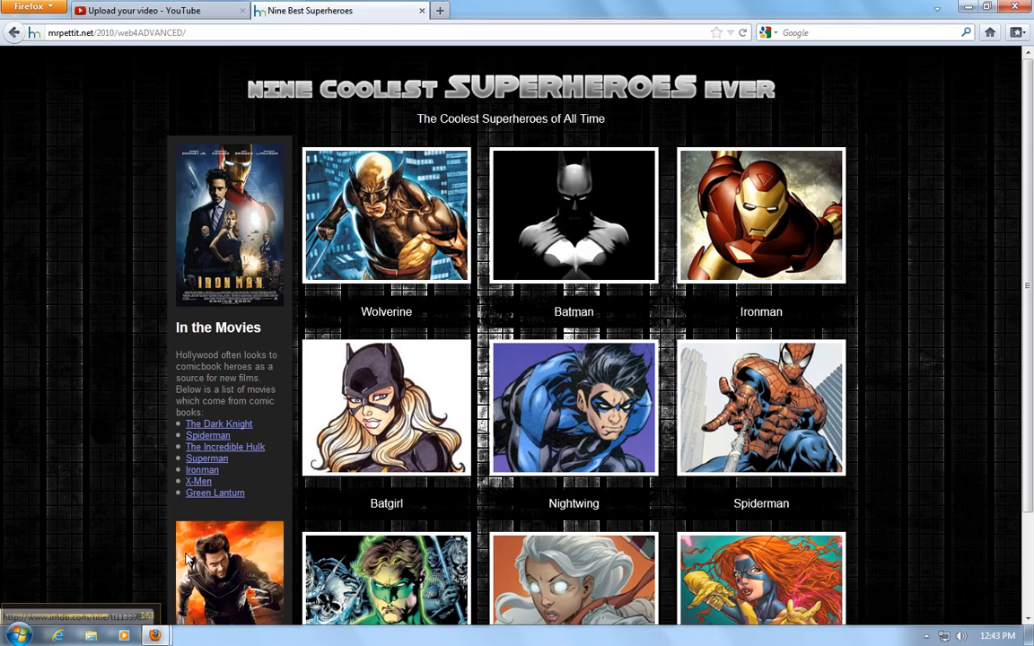
# Reopen the source with Ctrl+U at the Wolverine, Batman and Iron Man image row.
pyautogui.press('ctrl+u')
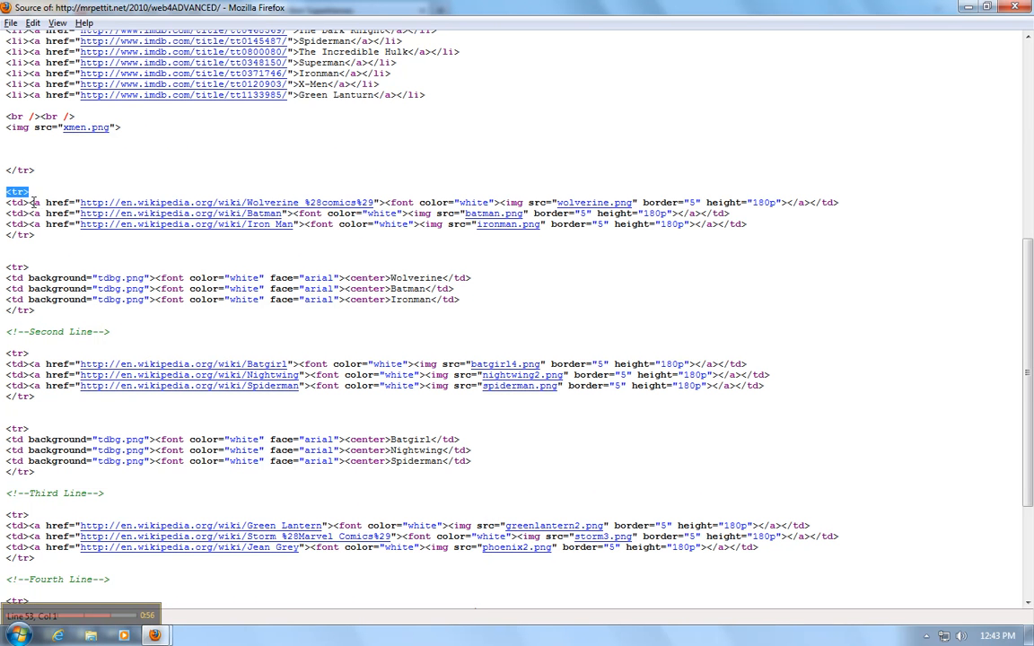
pyautogui.moveTo(335, 211)
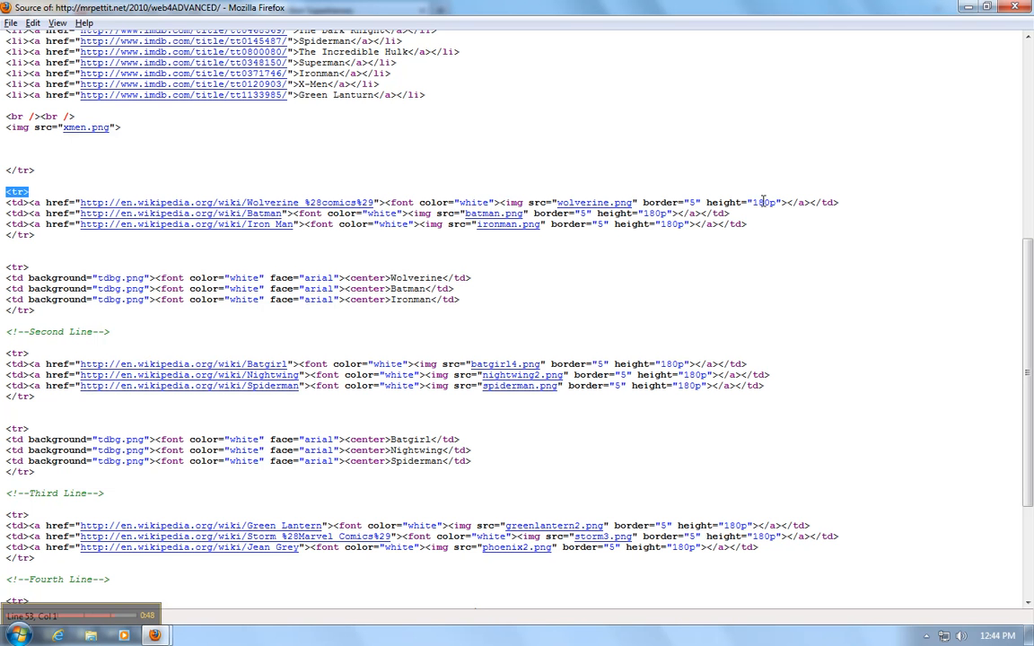
pyautogui.moveTo(851, 207)
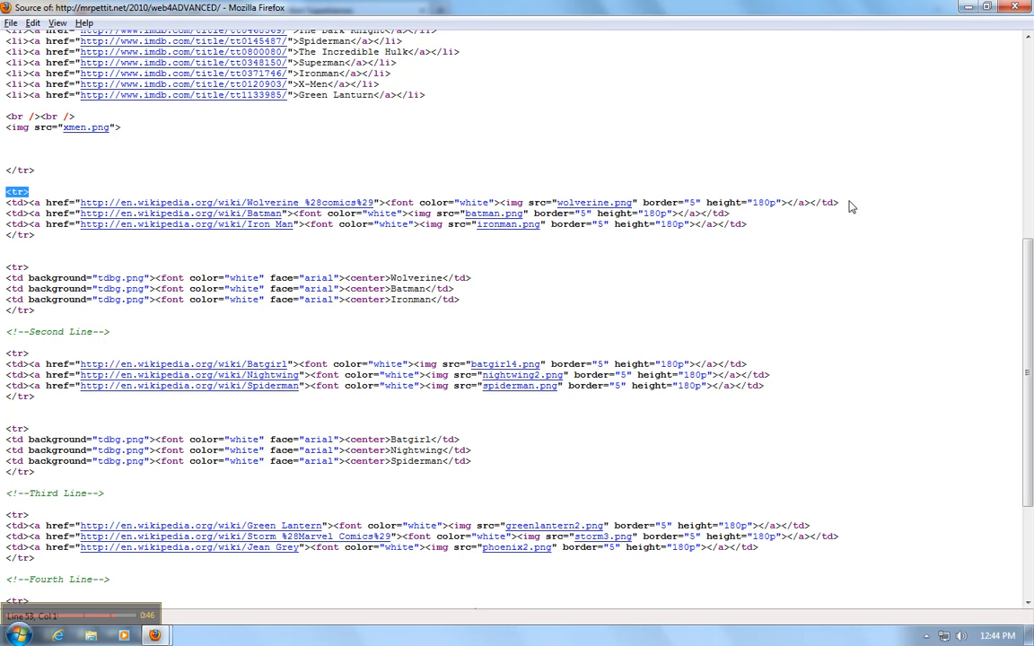
pyautogui.moveTo(155, 636)
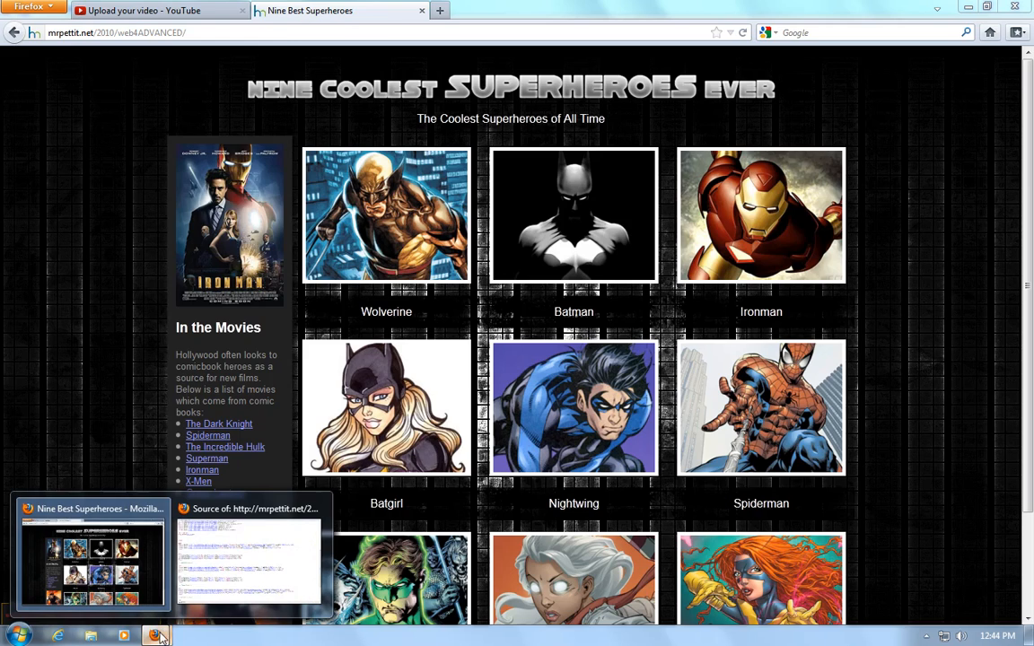
# Pick the Source of: window from the Firefox taskbar button.
pyautogui.click(248, 557)
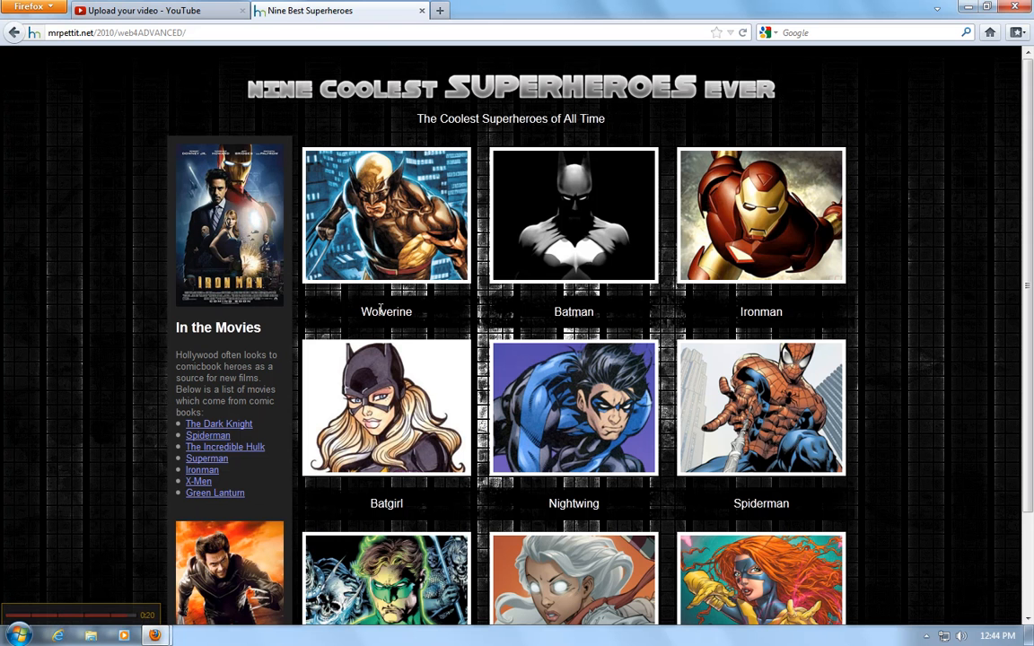
pyautogui.moveTo(156, 635)
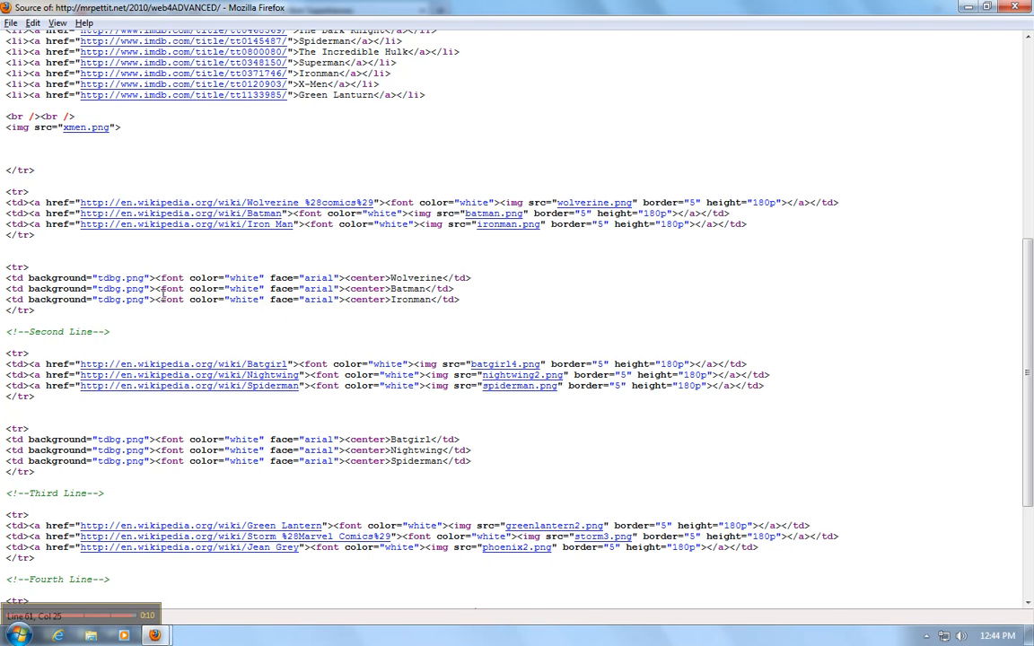
# Scroll the source down to the Fourth Line captions and the closing </table> tag.
pyautogui.scroll(-3)
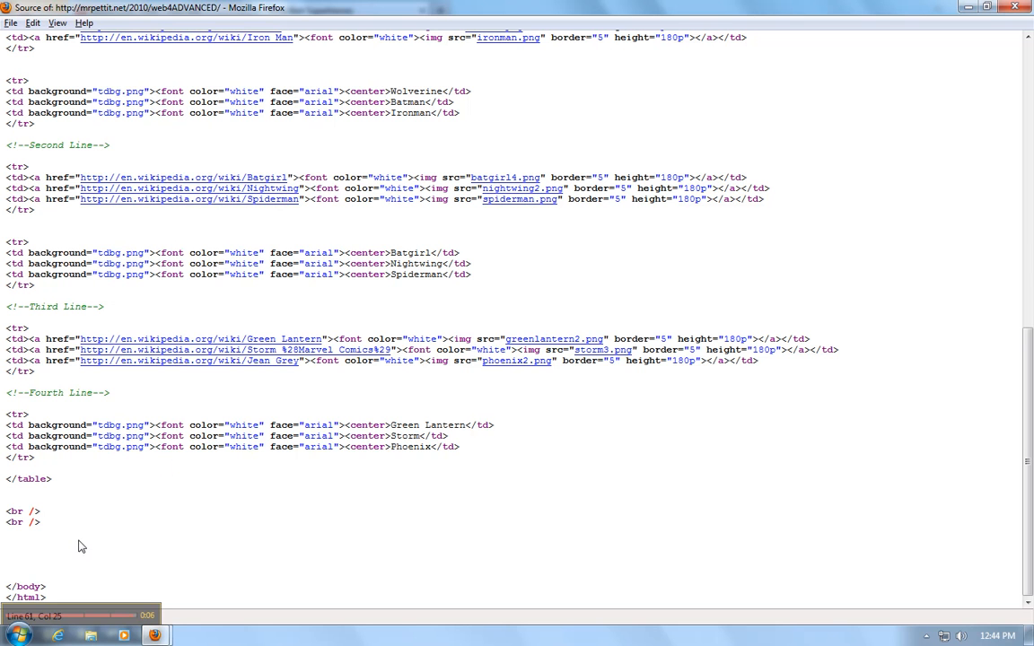
pyautogui.moveTo(49, 613)
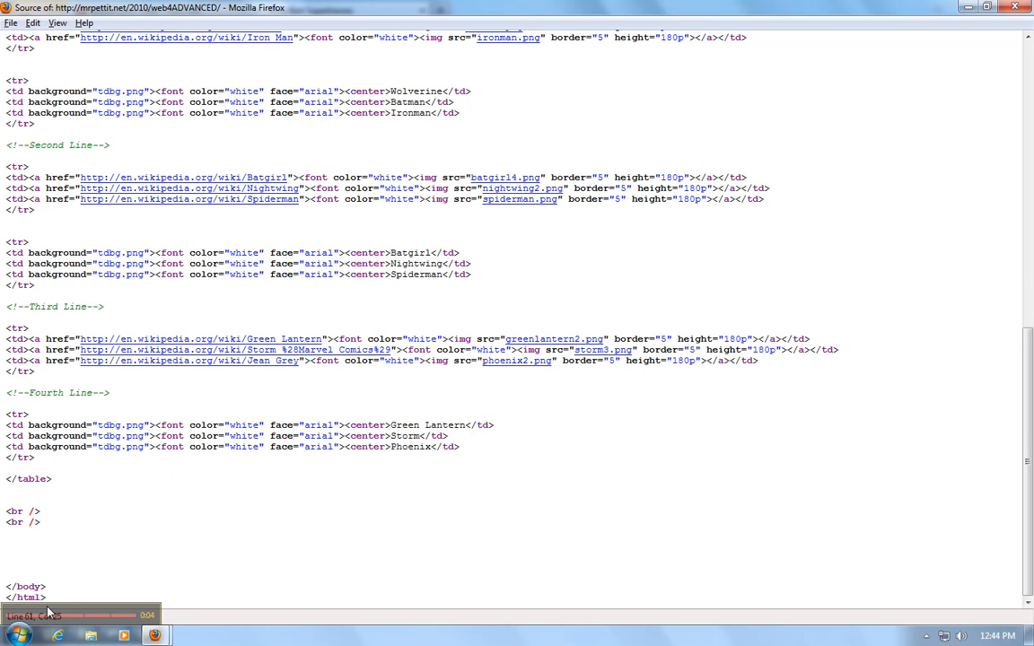